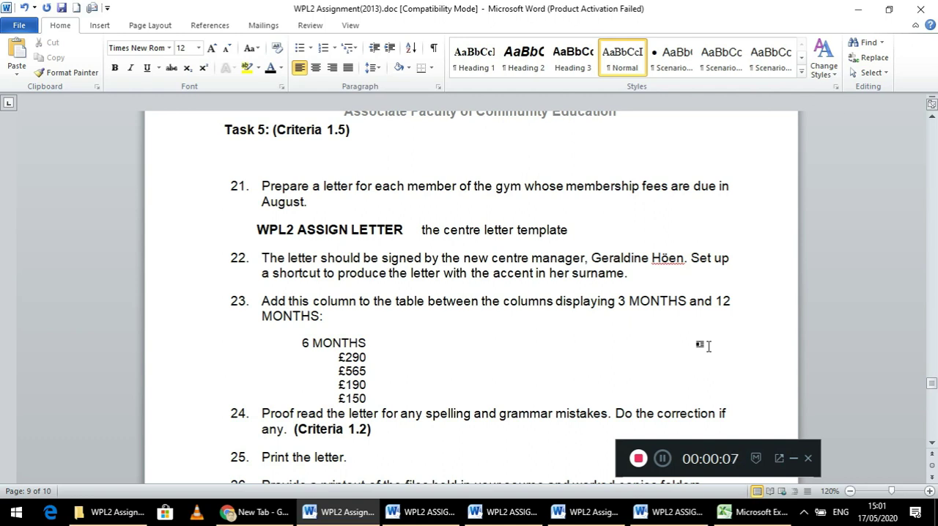
mouse_move(460, 246)
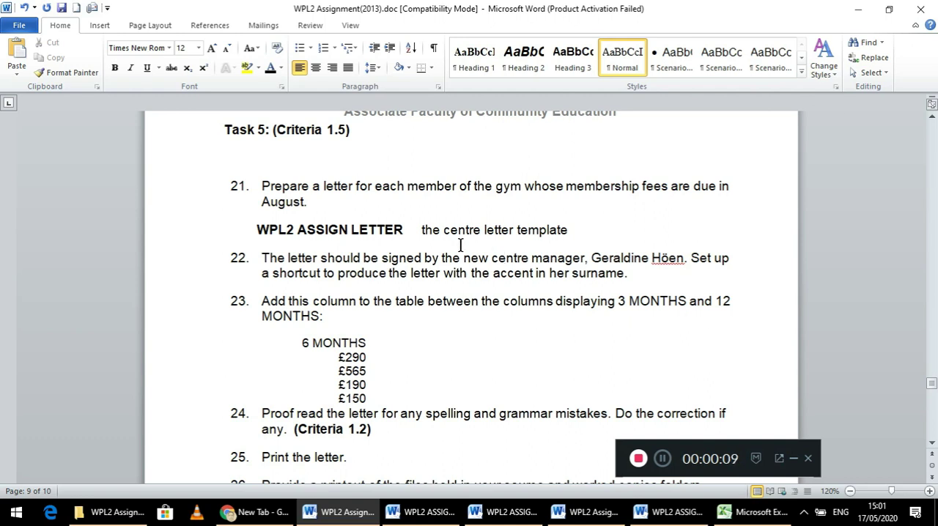
mouse_move(536, 209)
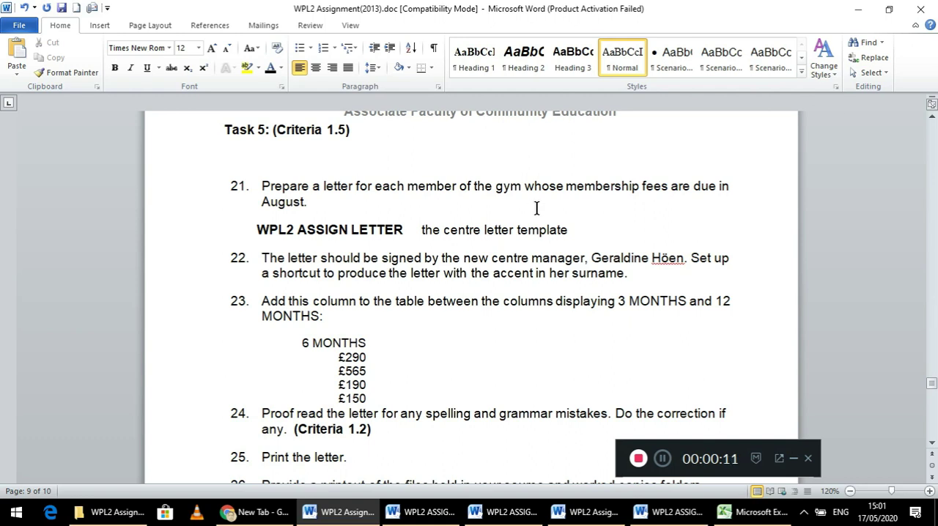
mouse_move(664, 197)
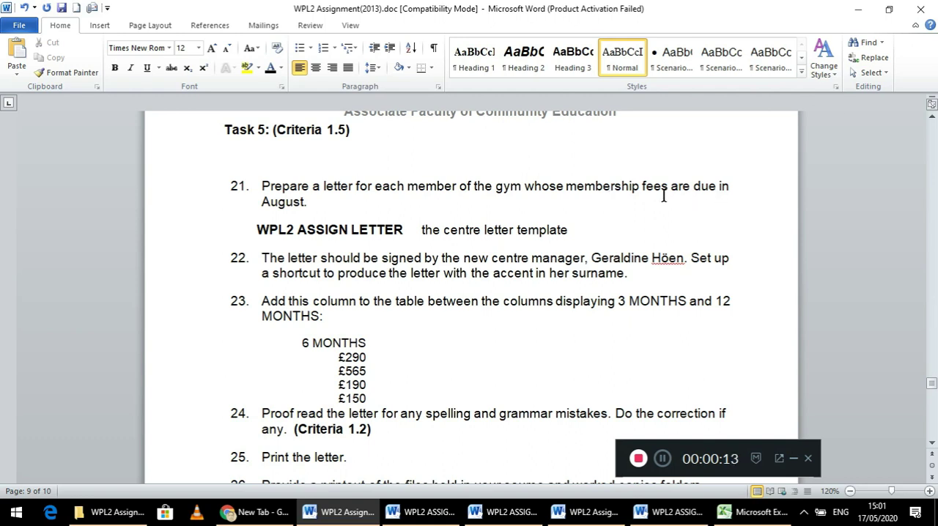
mouse_move(396, 242)
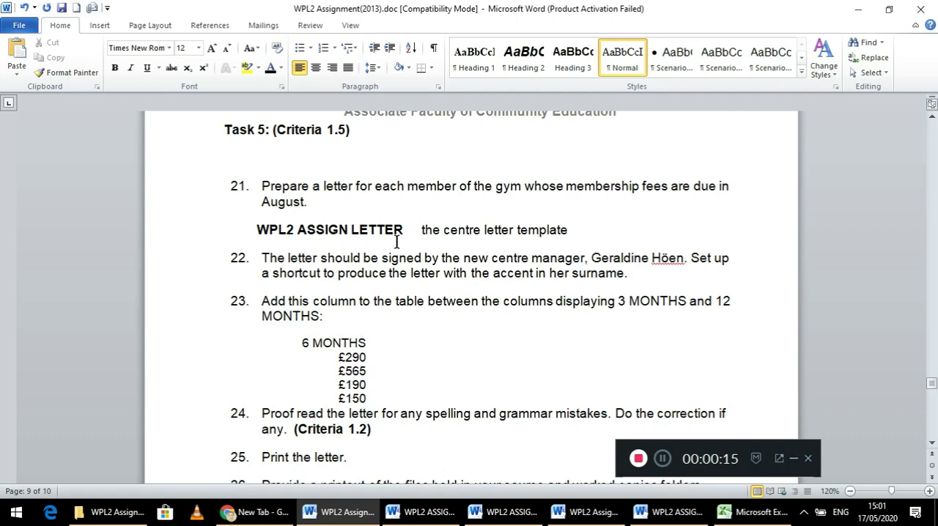
mouse_move(520, 244)
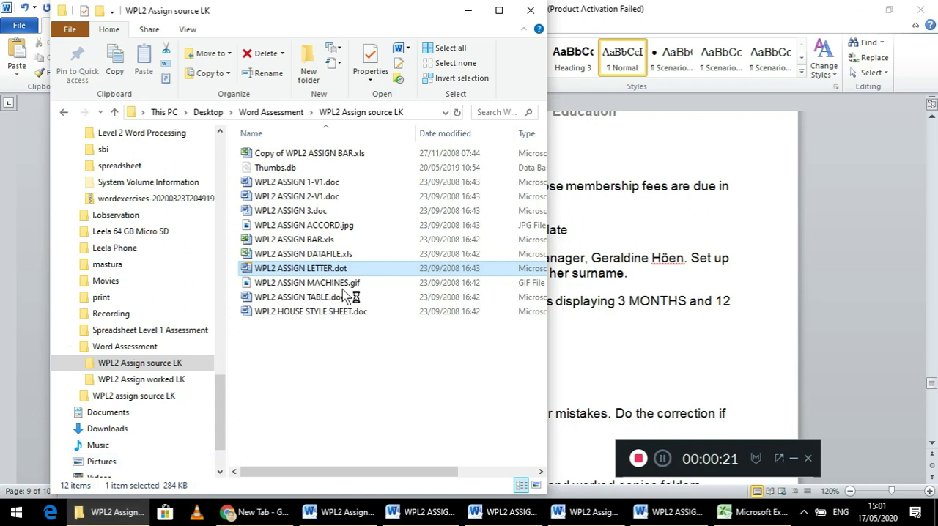
mouse_move(370, 270)
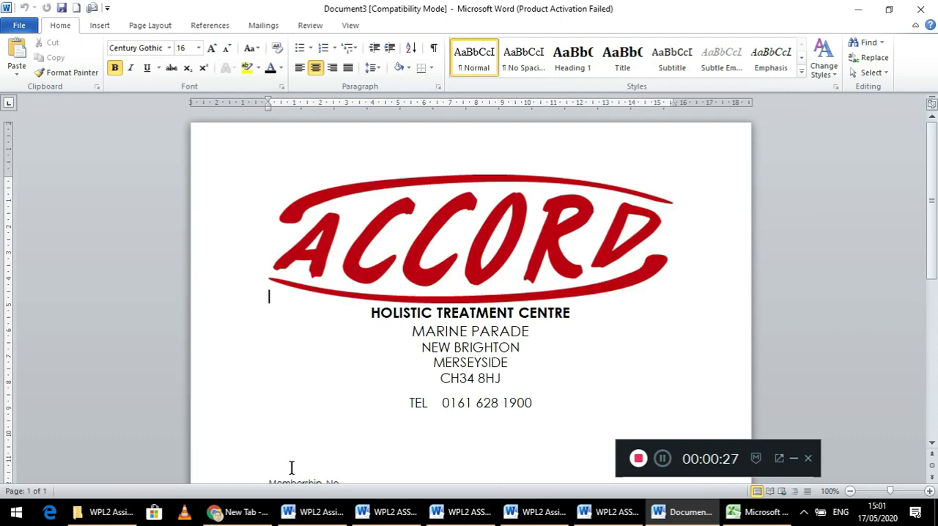
Show the WPL2 Assign source LK folder and view the WPL2 ASSIGN LETTER.dot context menu.
left_click(313, 512)
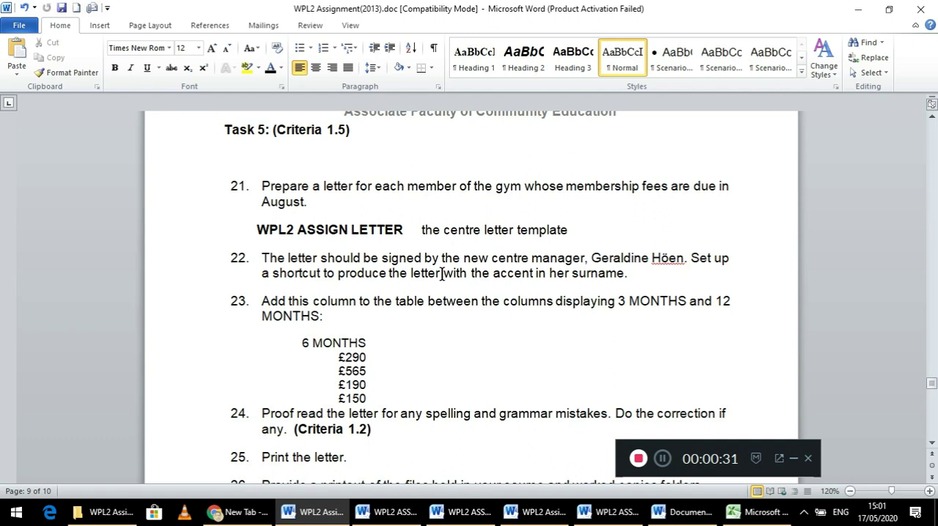
mouse_move(637, 273)
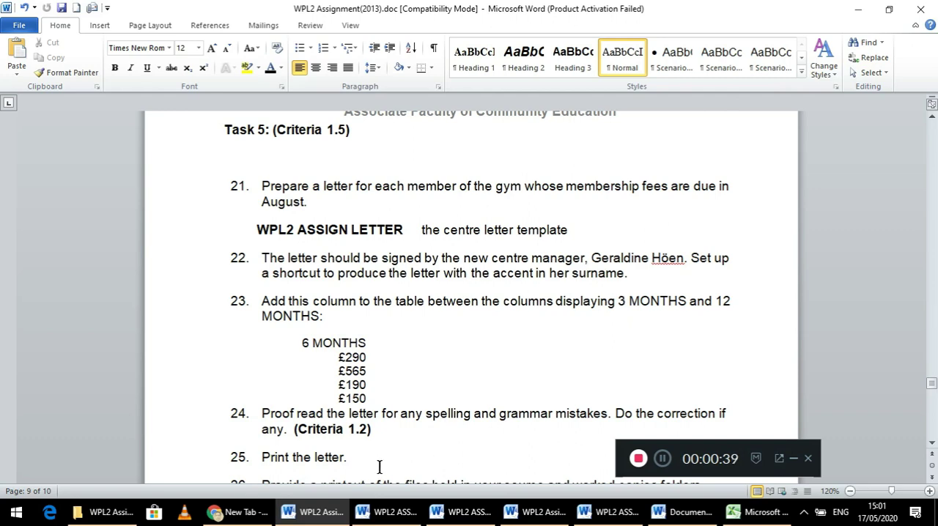
left_click(106, 512)
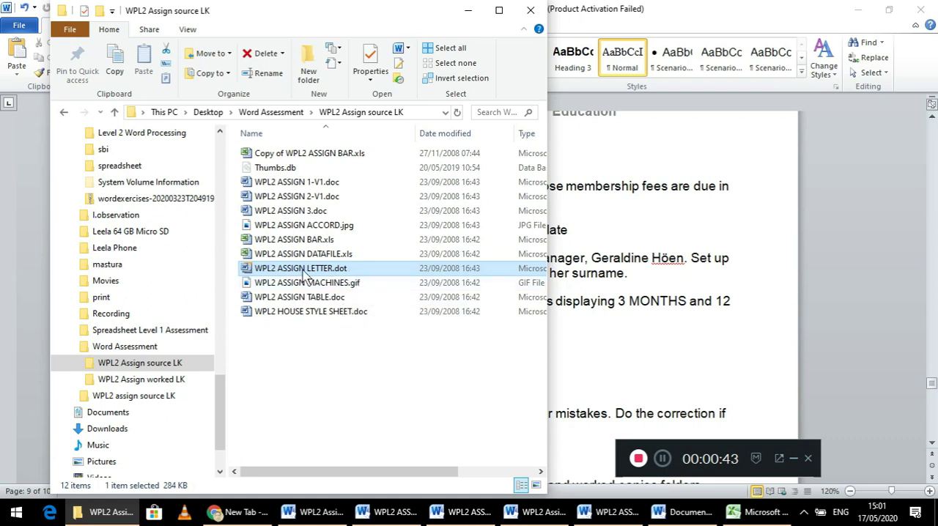
mouse_move(359, 269)
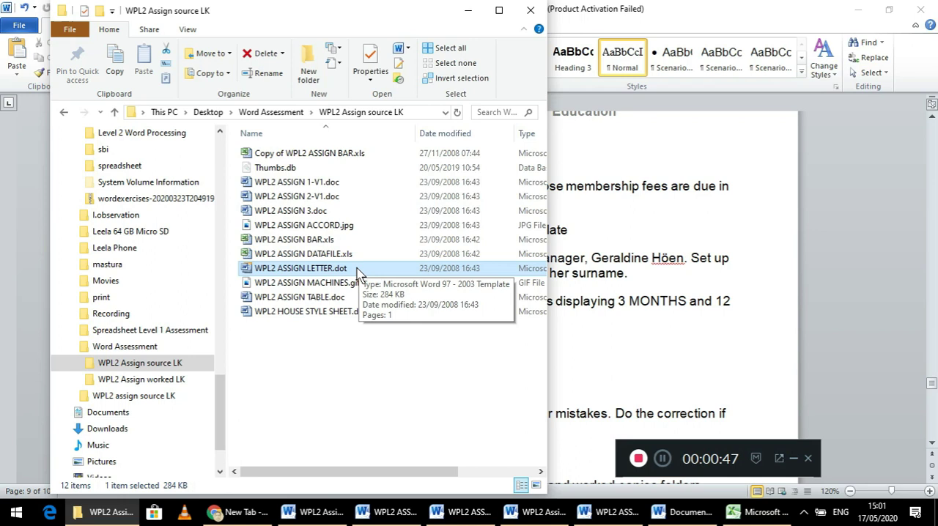
right_click(300, 268)
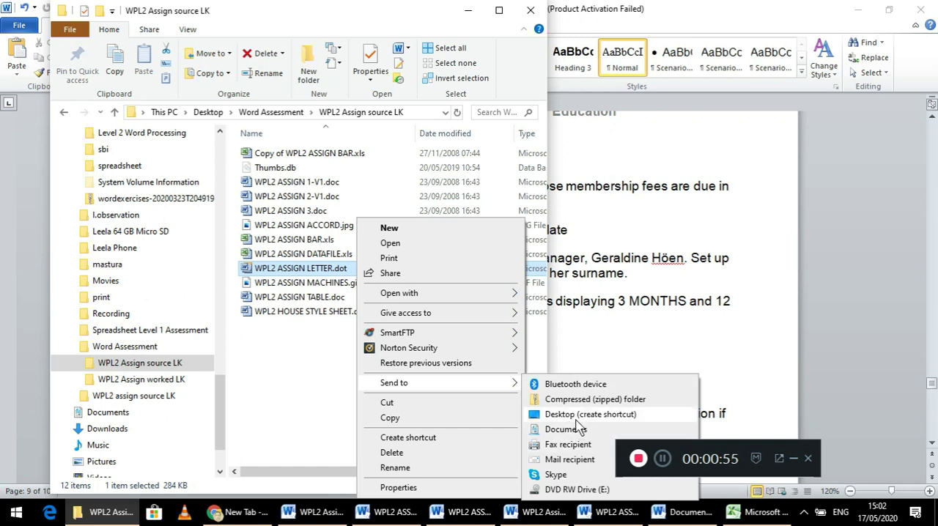
left_click(579, 425)
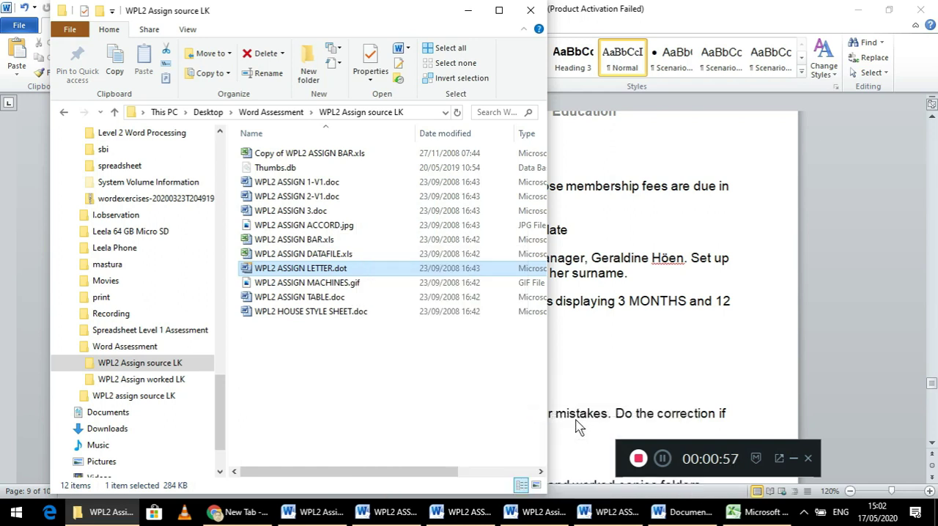
mouse_move(562, 358)
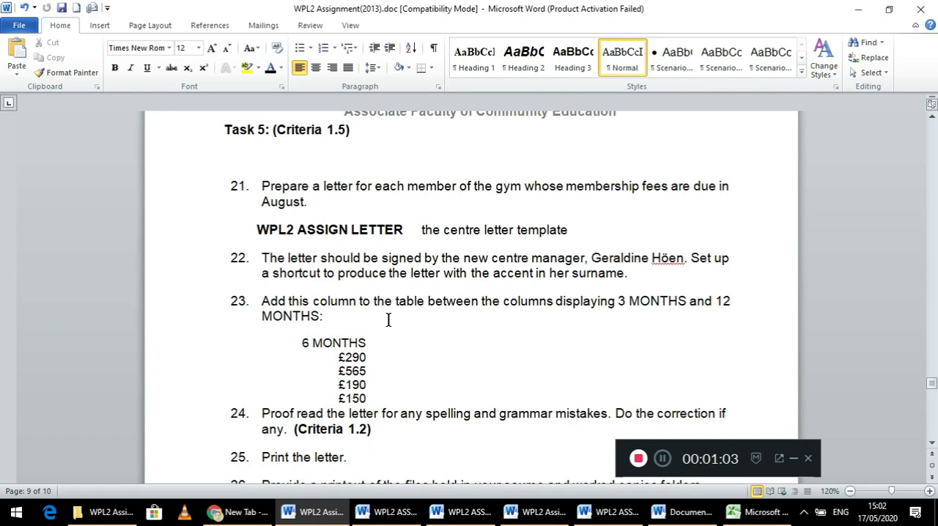
mouse_move(538, 314)
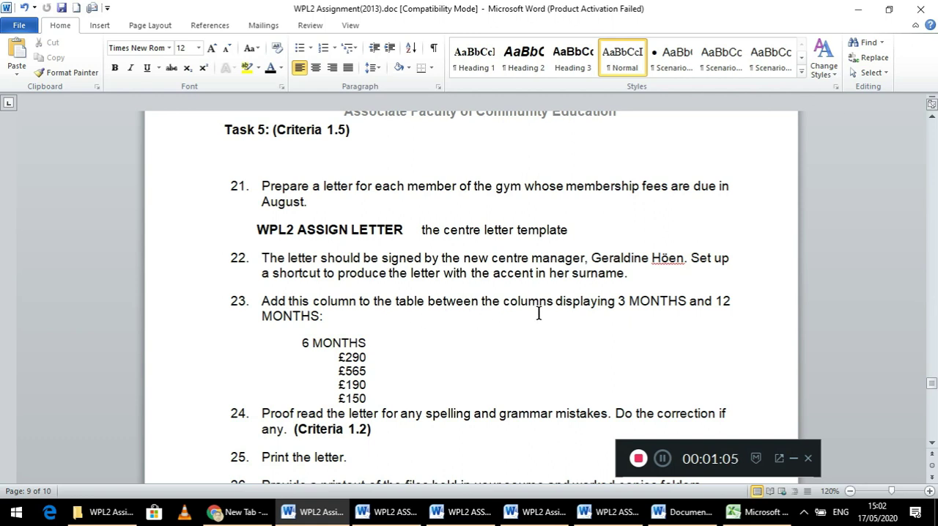
mouse_move(508, 323)
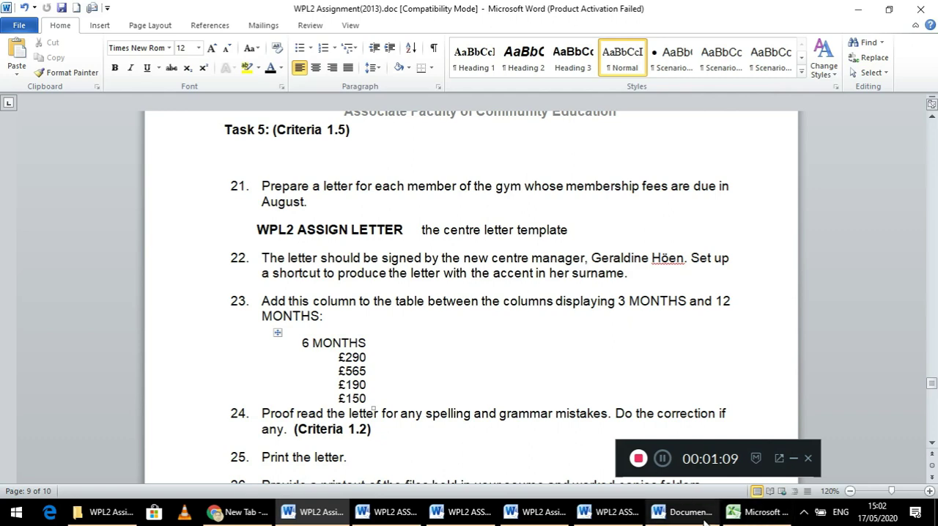
In Document3, insert a blank column left of the fee table's 12 MONTHS column.
left_click(682, 511)
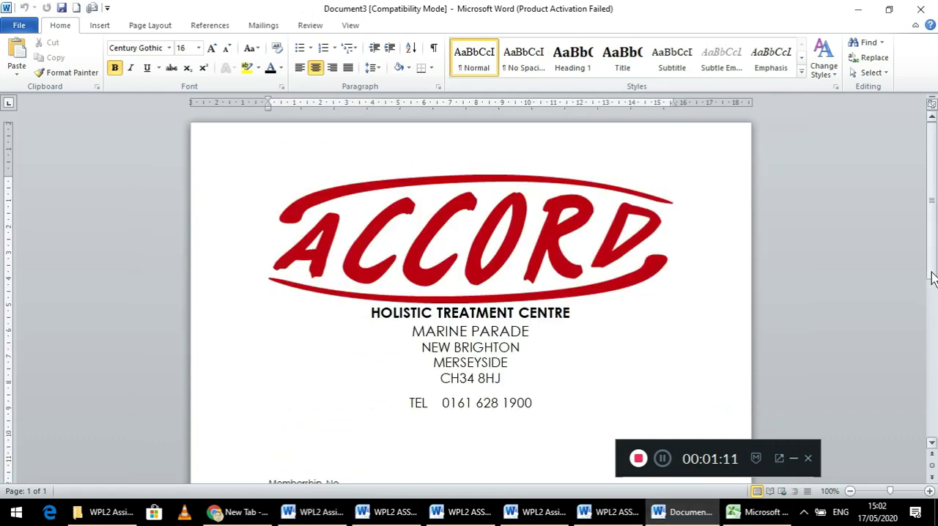
scroll("down", 3)
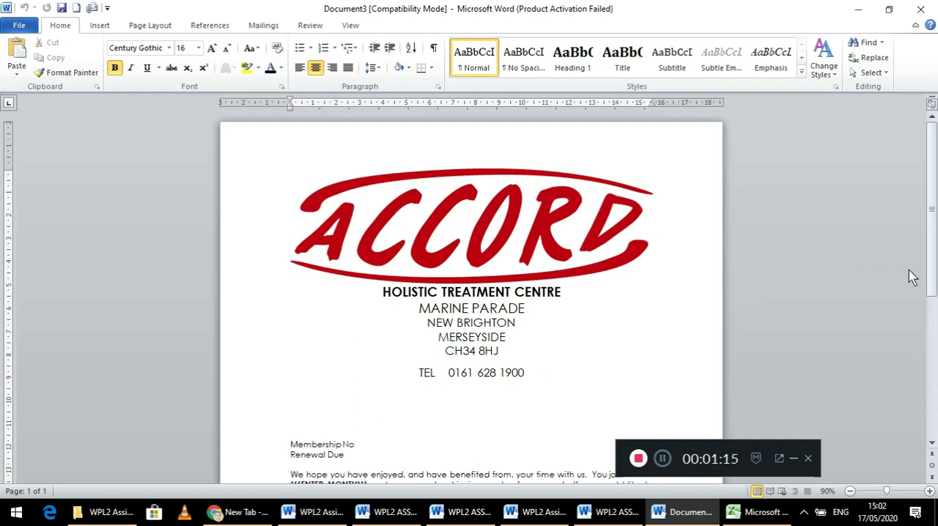
scroll("down", 3)
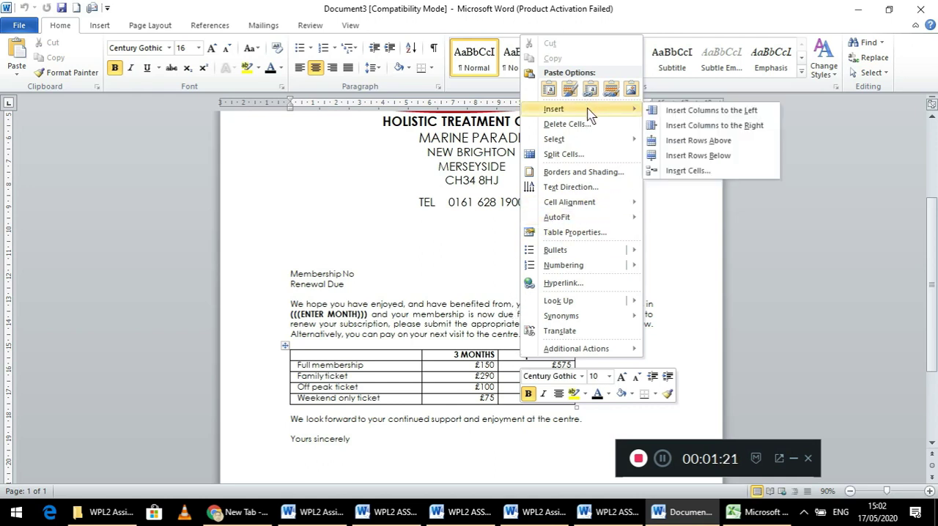
mouse_move(704, 124)
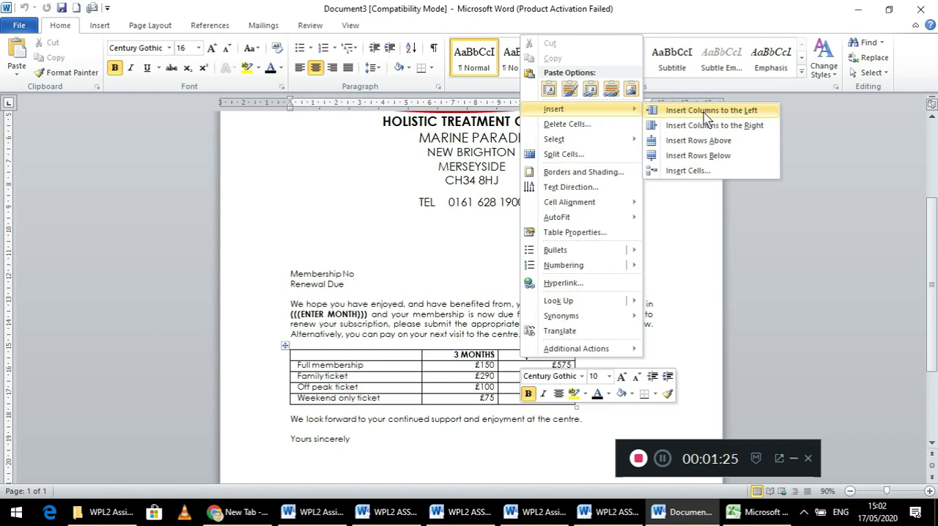
left_click(711, 110)
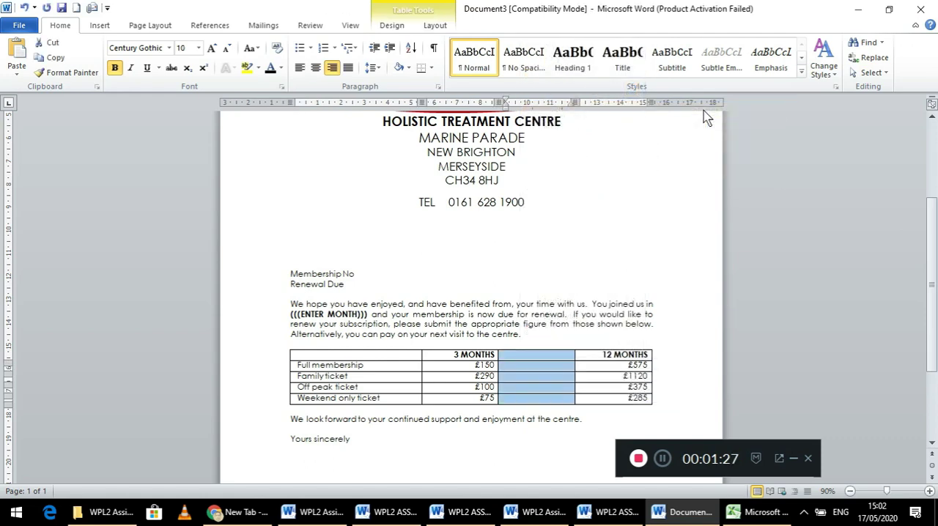
right_click(535, 365)
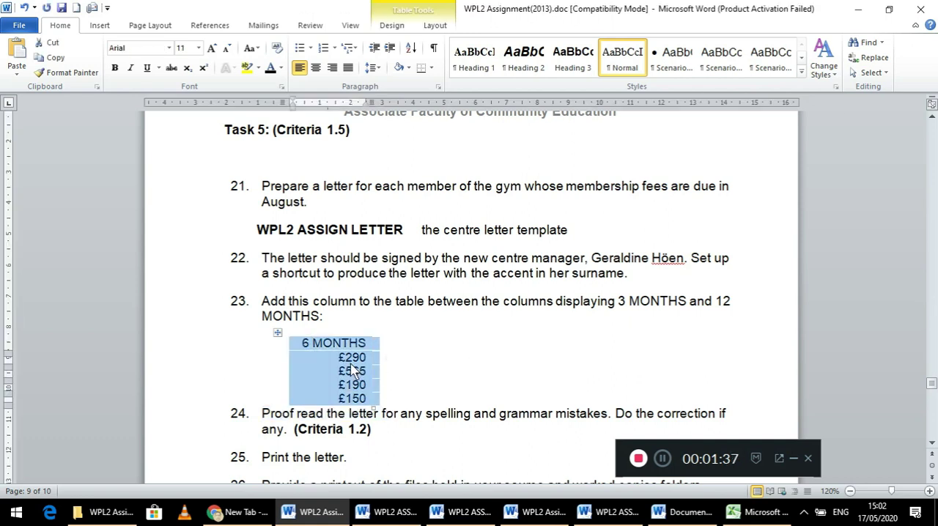
Paste the 6 MONTHS prices £290, £565, £190 and £150 over the new column's cells.
right_click(352, 370)
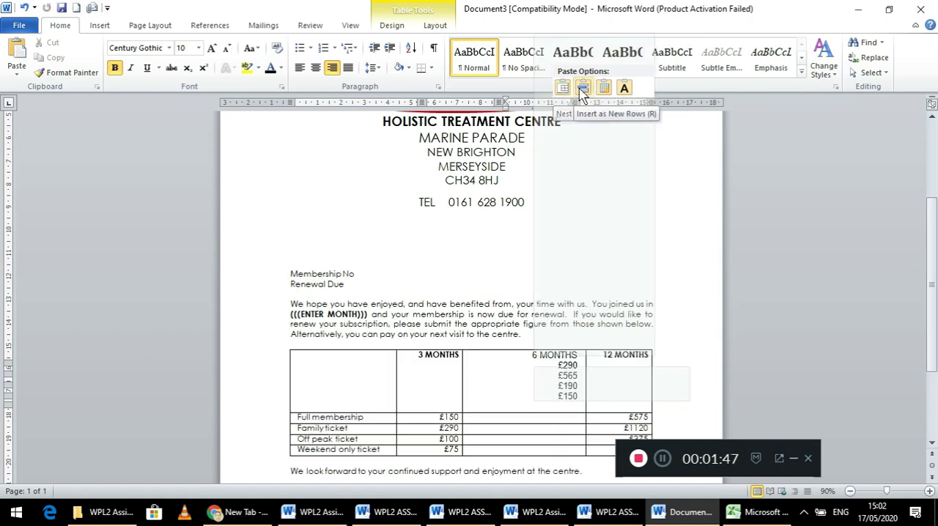
left_click(604, 87)
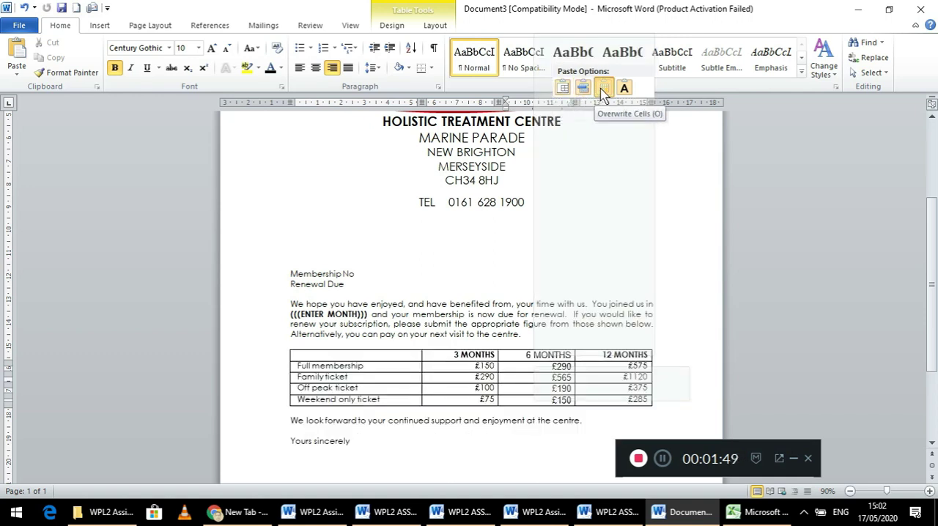
left_click(603, 87)
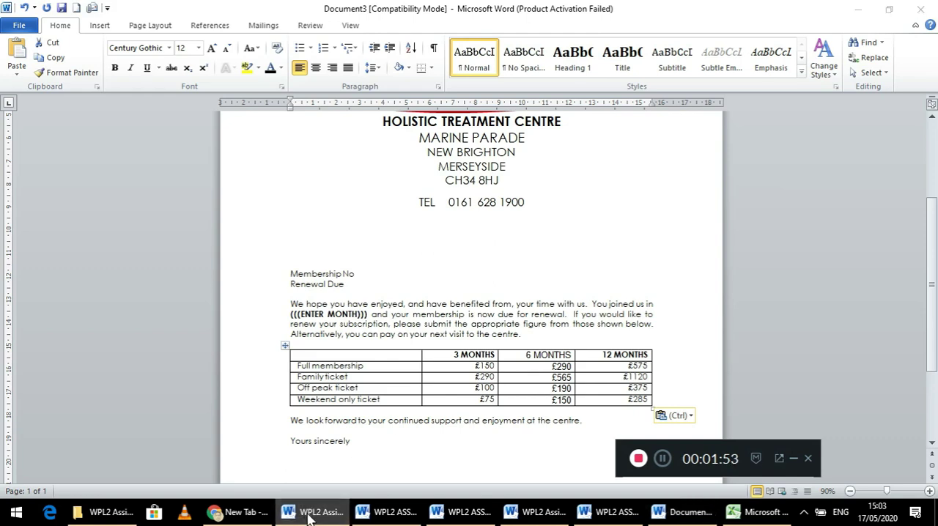
Scroll the WPL2 Assignment document to Task 5 instructions 21–26 on August renewal letters.
left_click(319, 511)
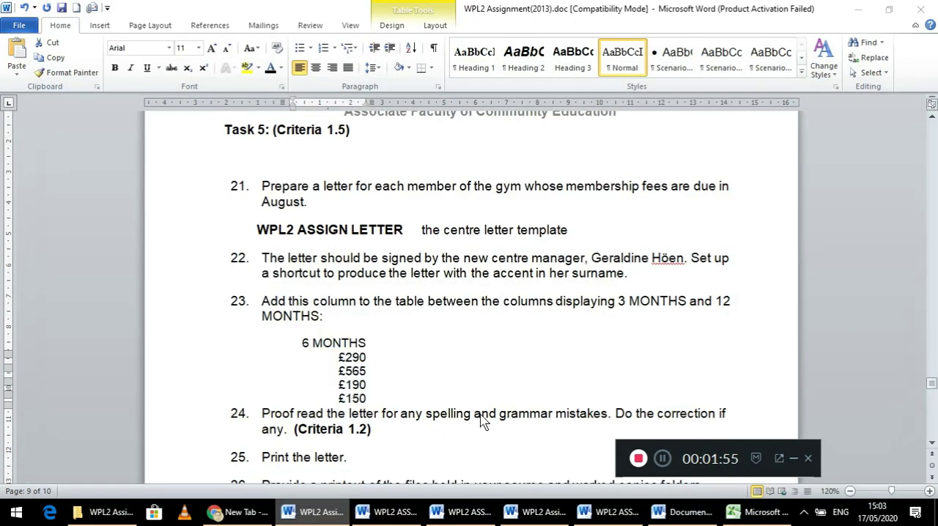
right_click(311, 511)
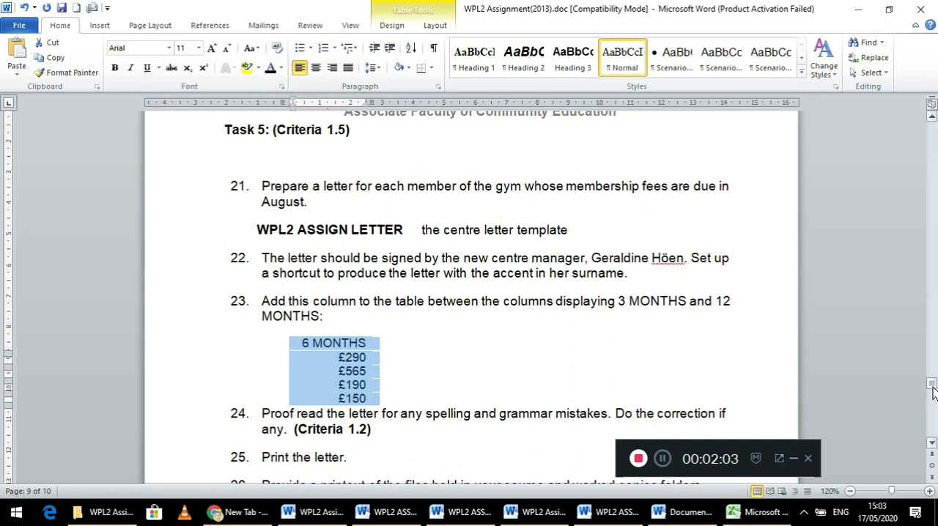
scroll("down", 3)
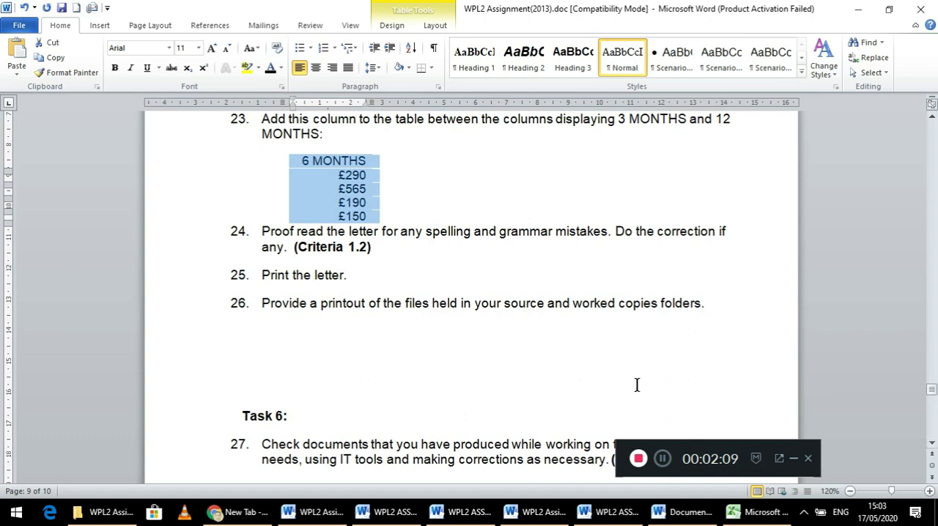
mouse_move(460, 330)
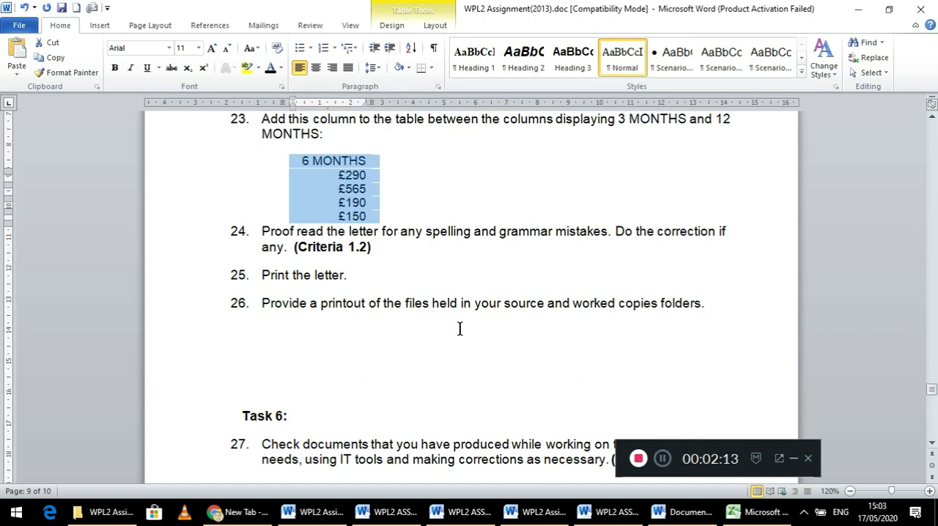
mouse_move(642, 331)
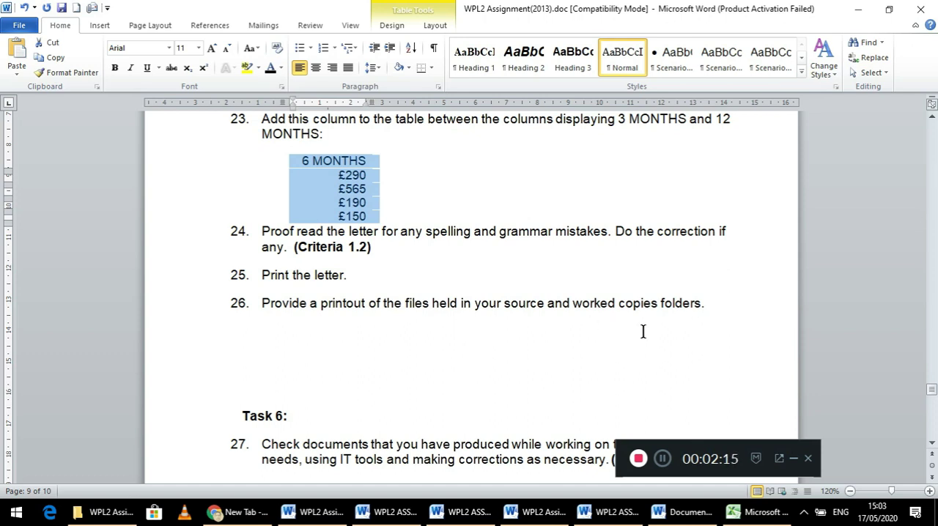
scroll("up", 3)
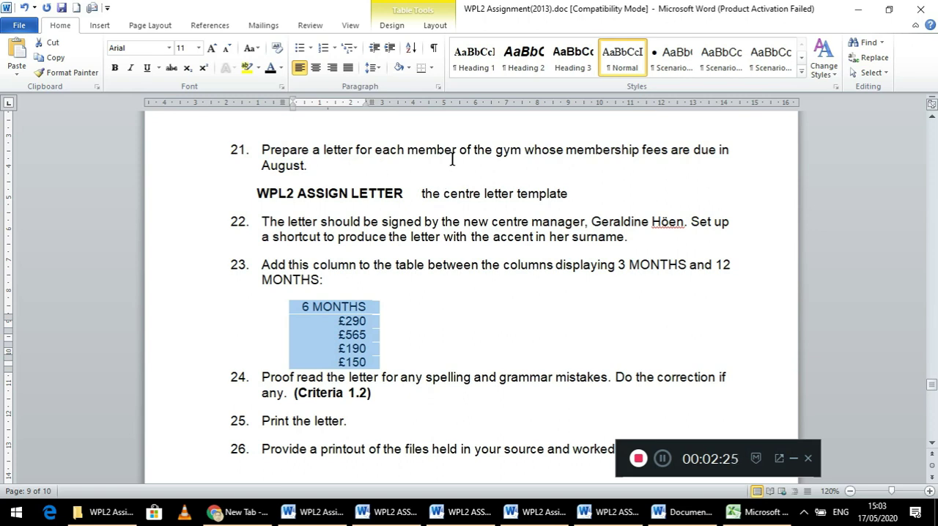
mouse_move(602, 167)
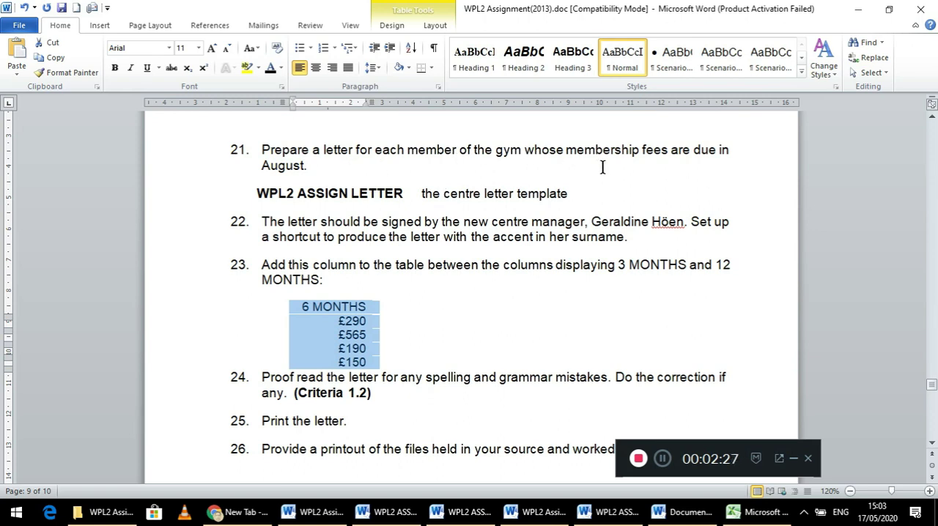
mouse_move(500, 240)
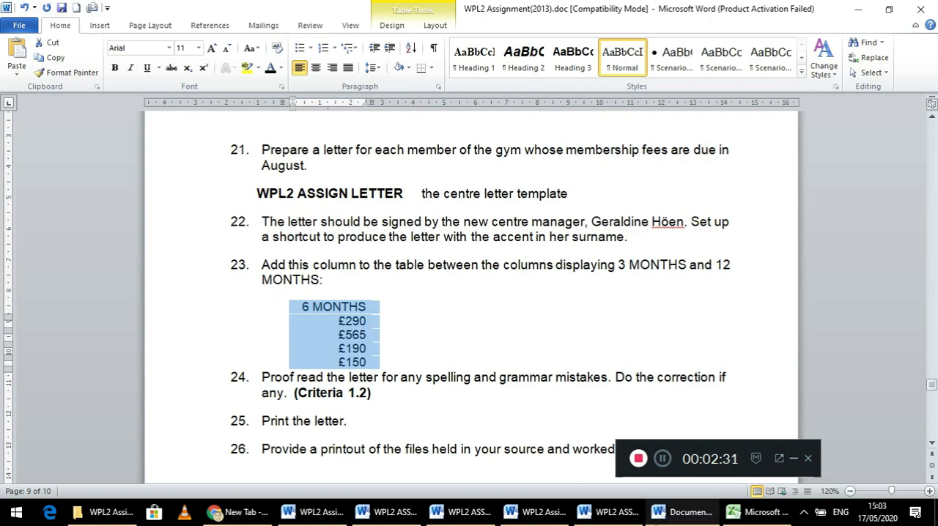
Open WPL2 ASSIGN DATAFILE.xls from WPL2 Assign source LK in Excel.
left_click(681, 512)
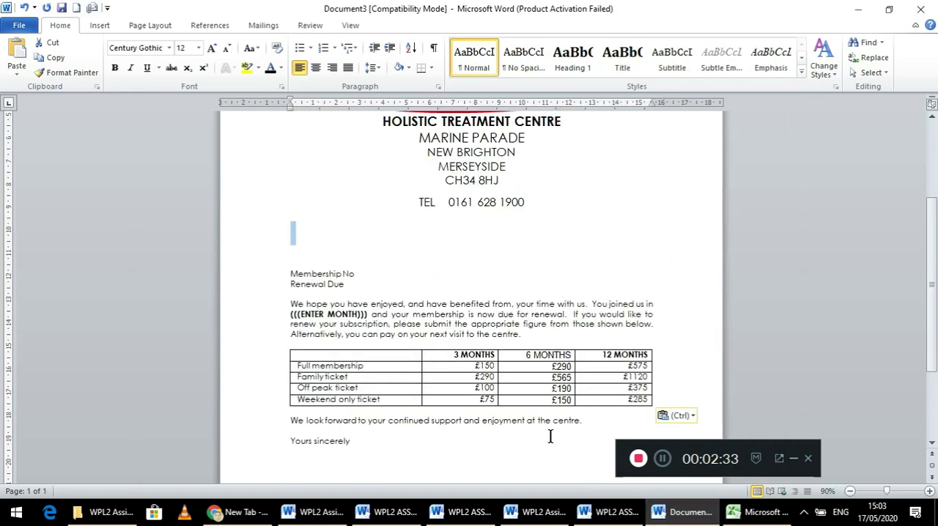
mouse_move(478, 289)
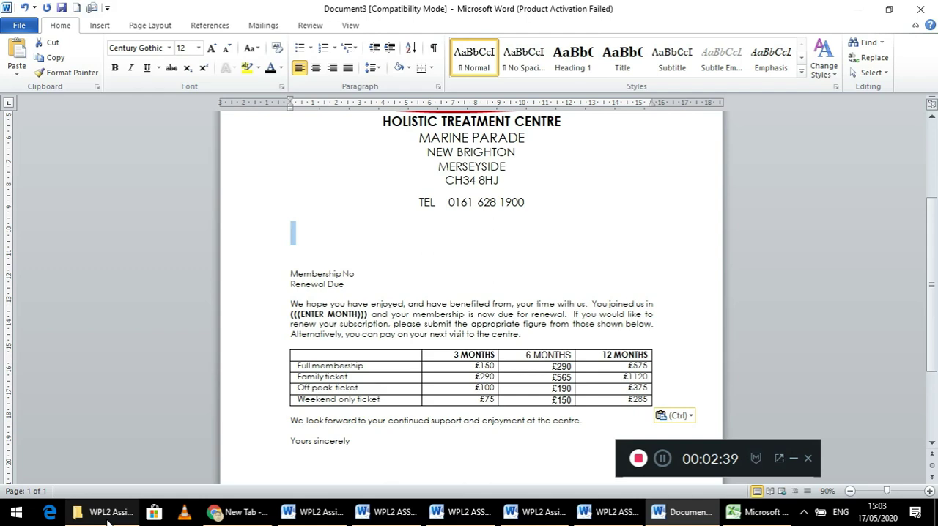
left_click(102, 511)
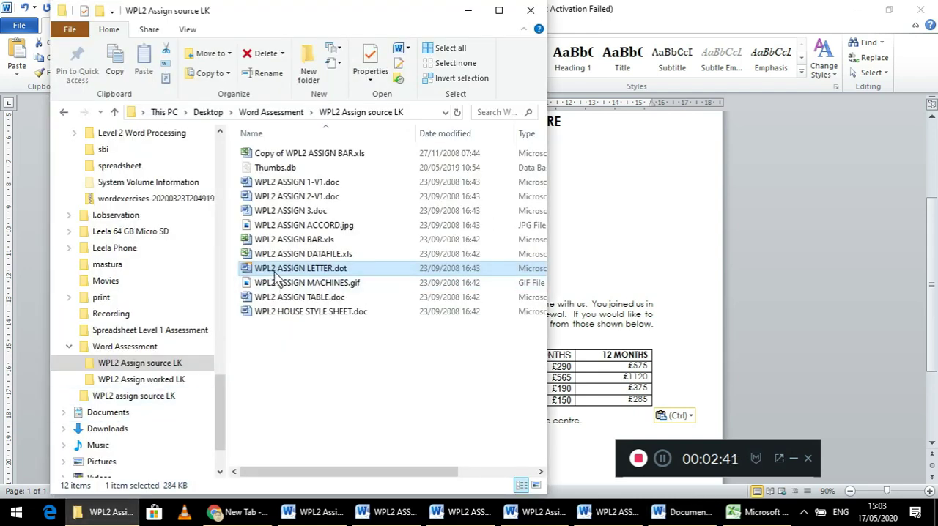
left_click(303, 254)
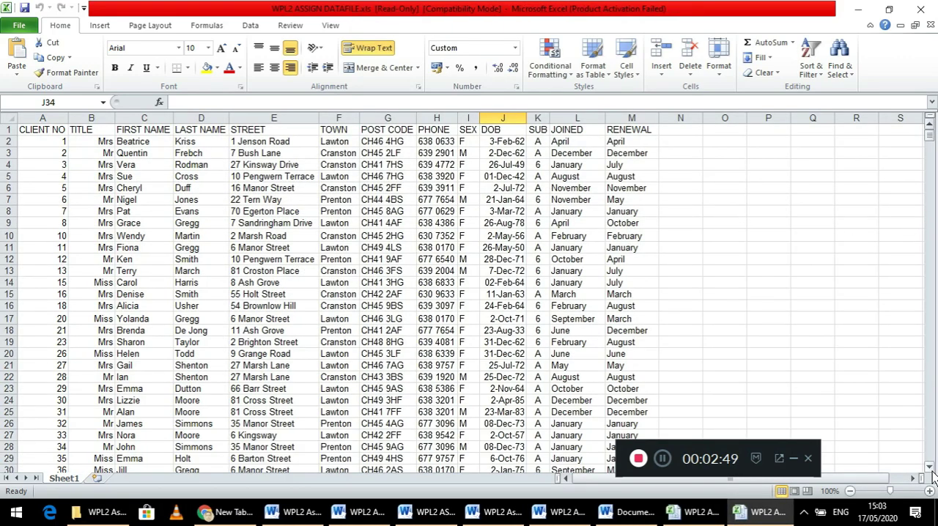
scroll("down", 3)
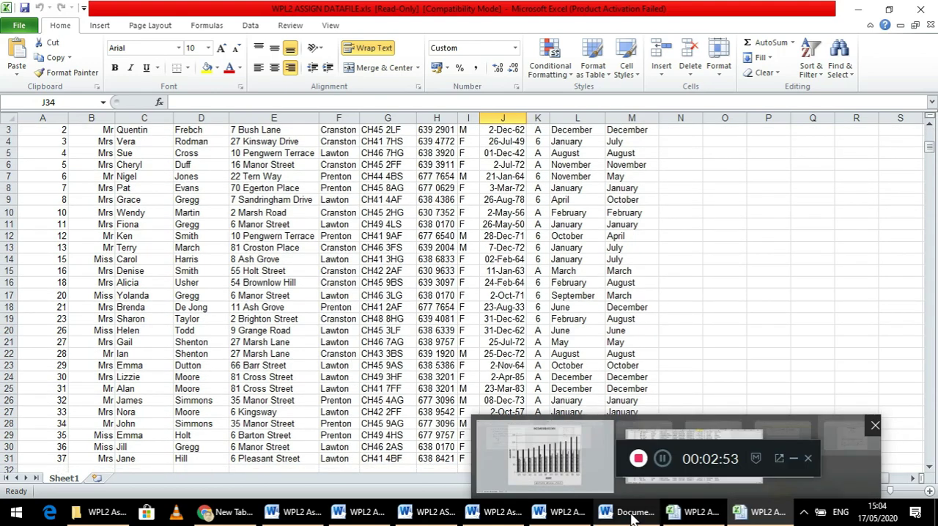
Return to Document3, then reopen File Explorer on the WPL2 ASSIGN DATAFILE folder.
left_click(627, 511)
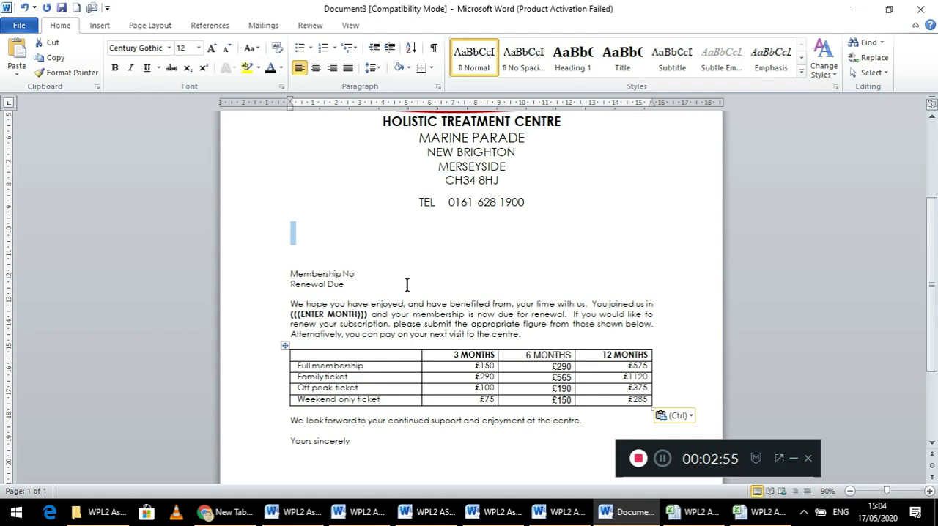
left_click(99, 511)
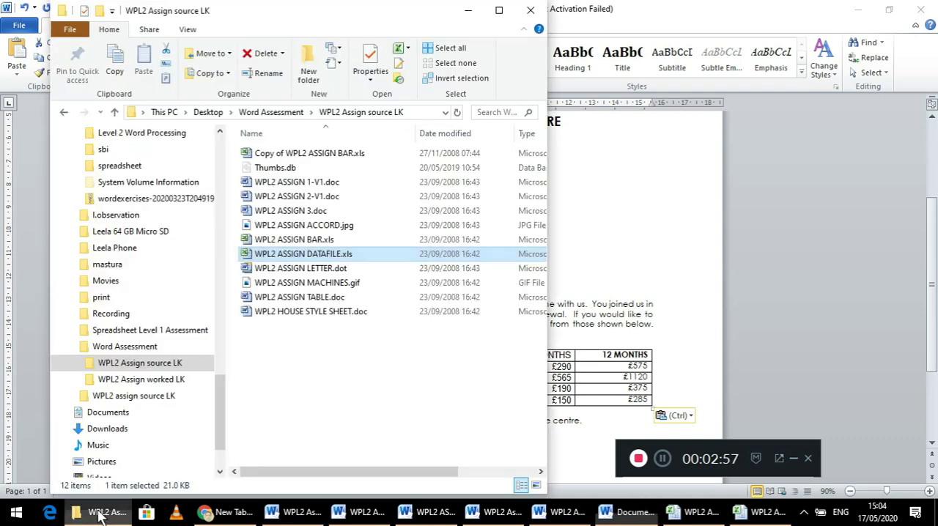
mouse_move(352, 254)
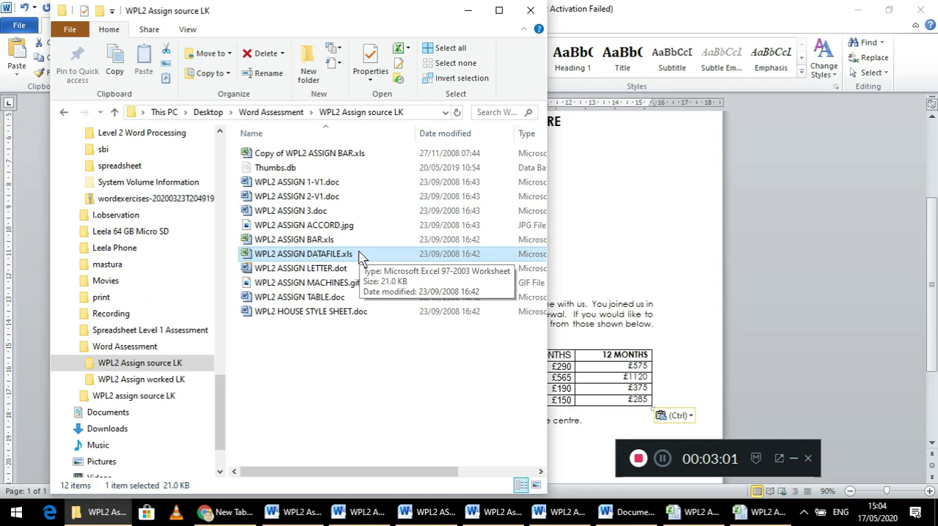
mouse_move(396, 255)
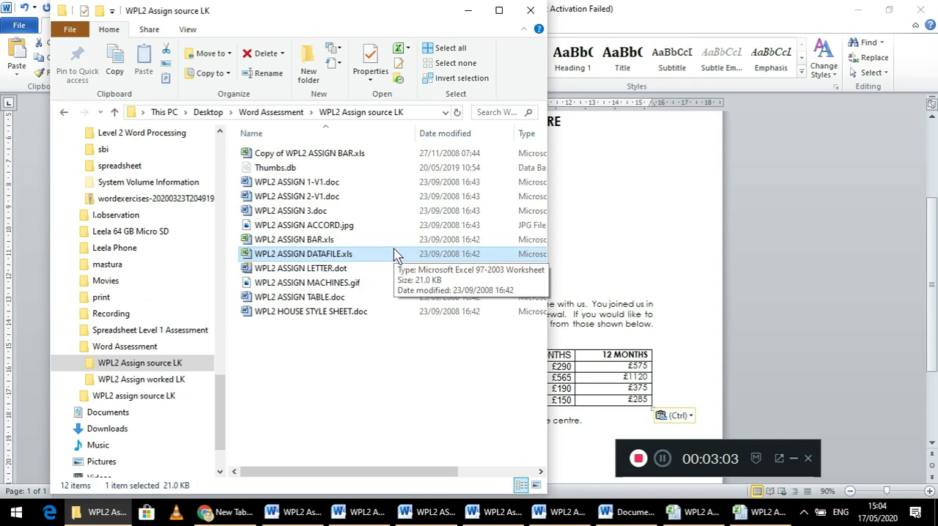
mouse_move(471, 231)
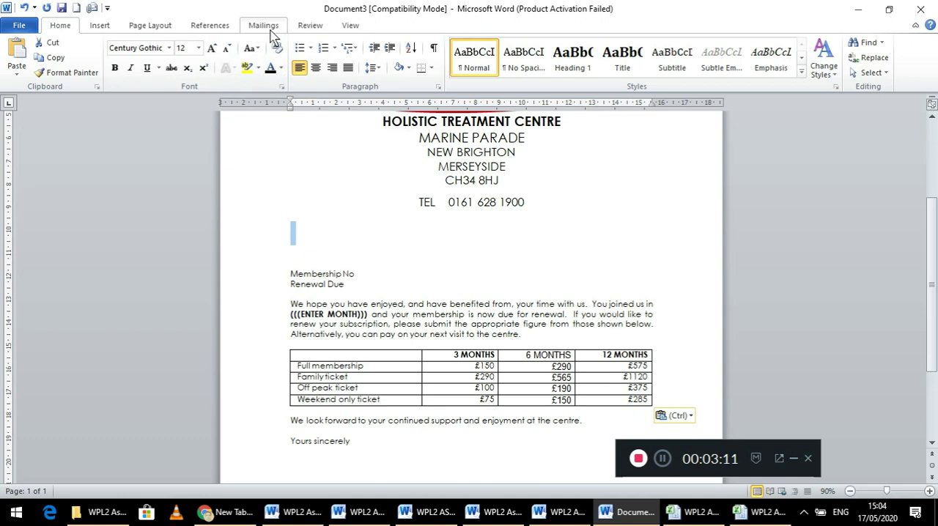
Launch the Step by Step Mail Merge Wizard from Mailings.
left_click(94, 57)
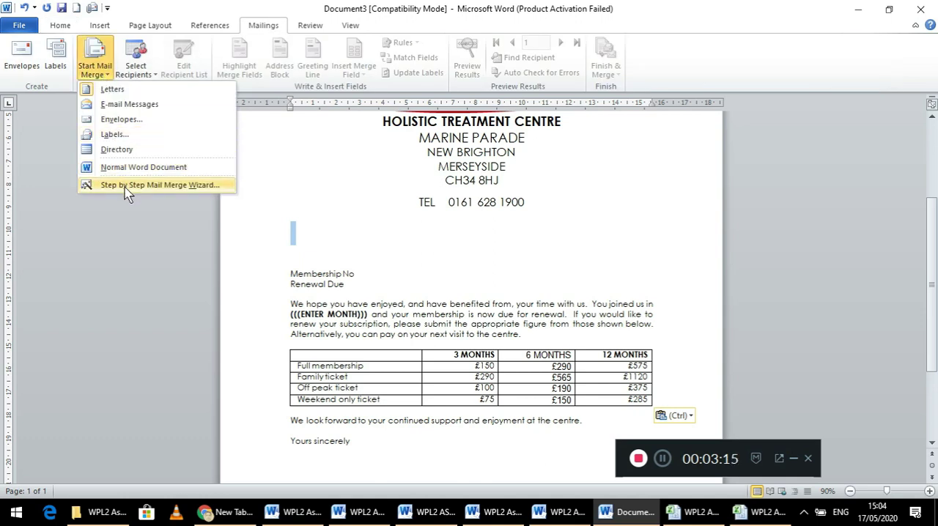
left_click(159, 185)
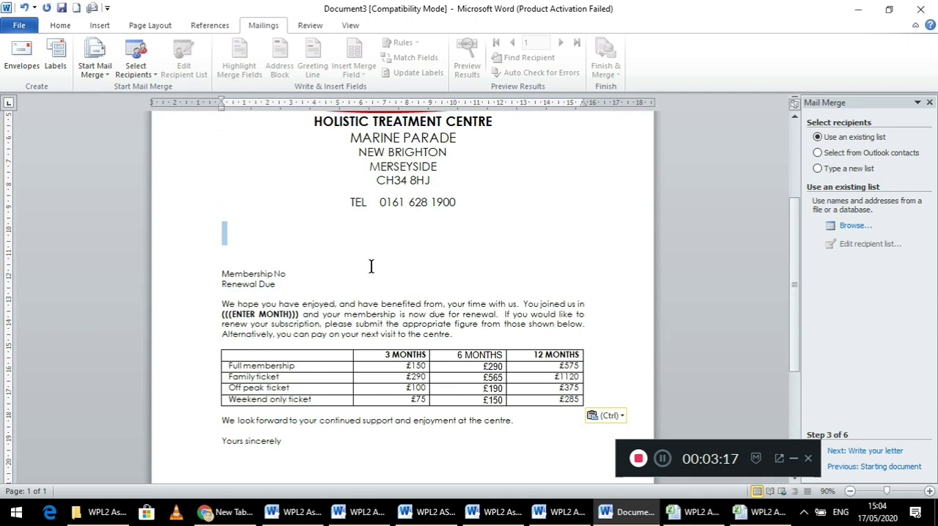
mouse_move(478, 242)
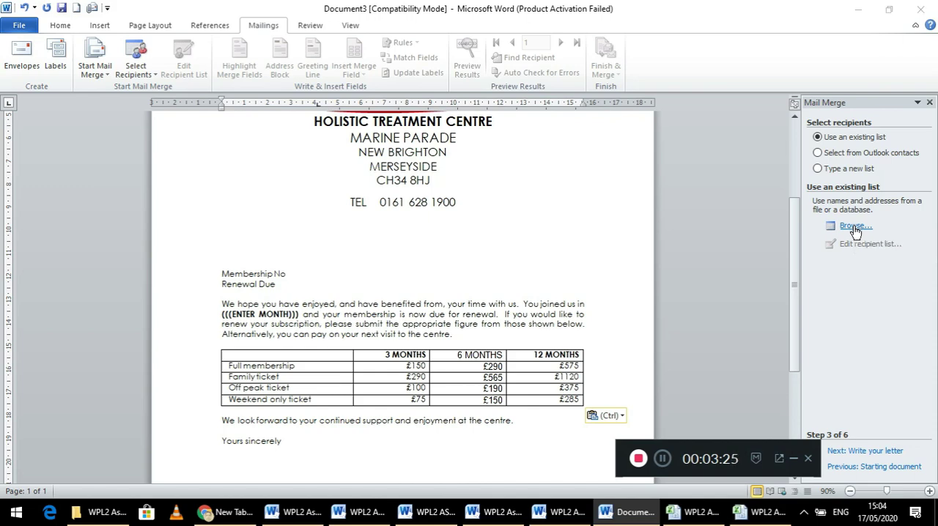
Browse to WPL2 Assign source LK and link WPL2 ASSIGN DATAFILE.xls, table Sheet1$, as recipients.
left_click(854, 225)
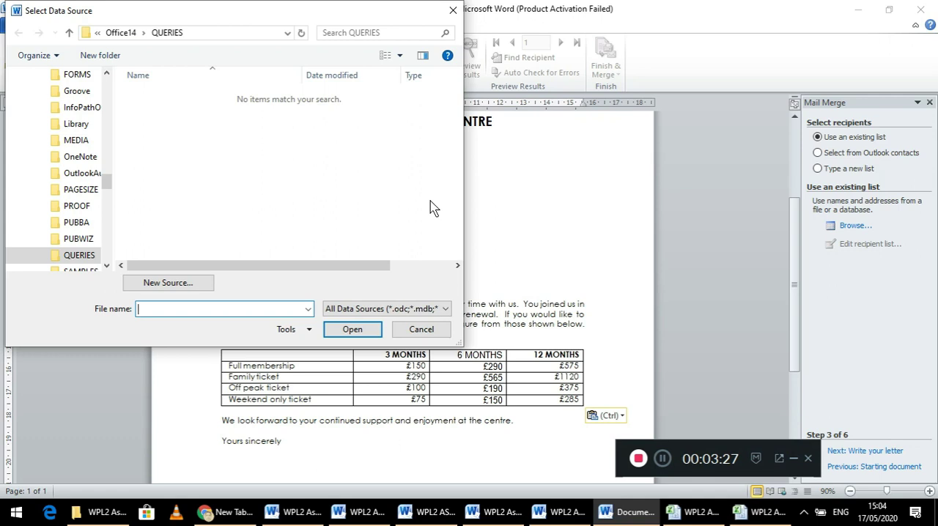
mouse_move(119, 189)
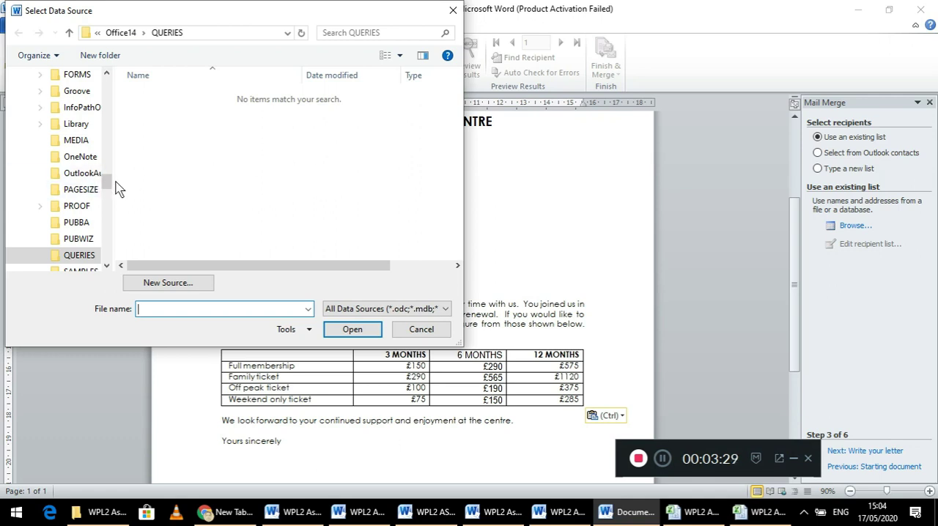
scroll("up", 3)
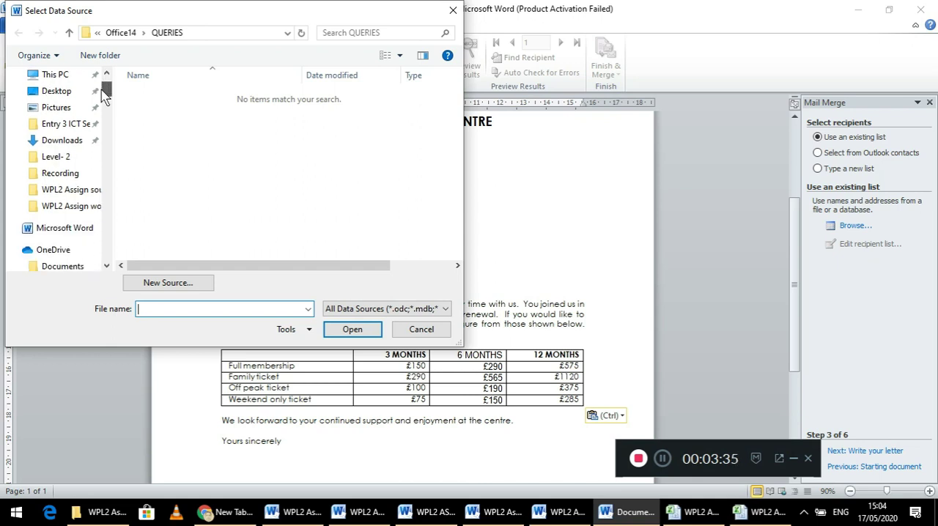
left_click(72, 189)
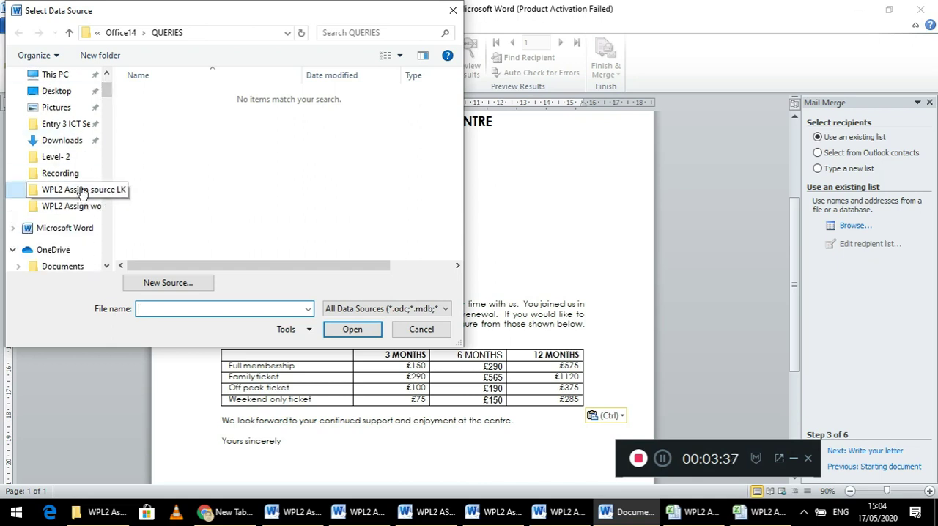
double_click(83, 189)
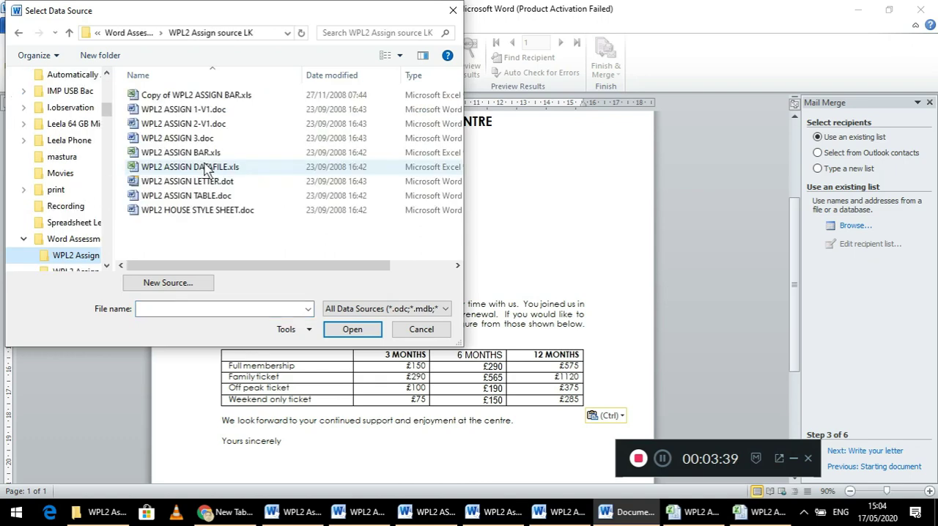
left_click(420, 329)
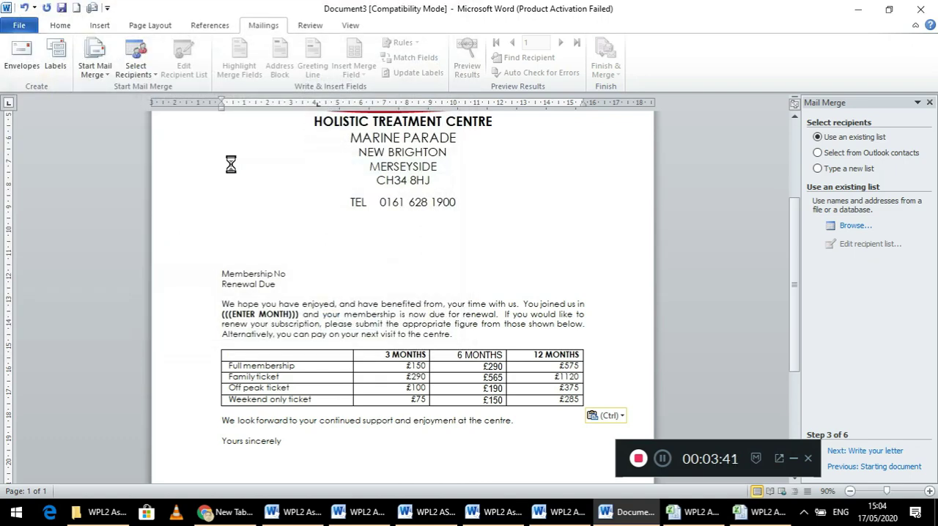
left_click(854, 225)
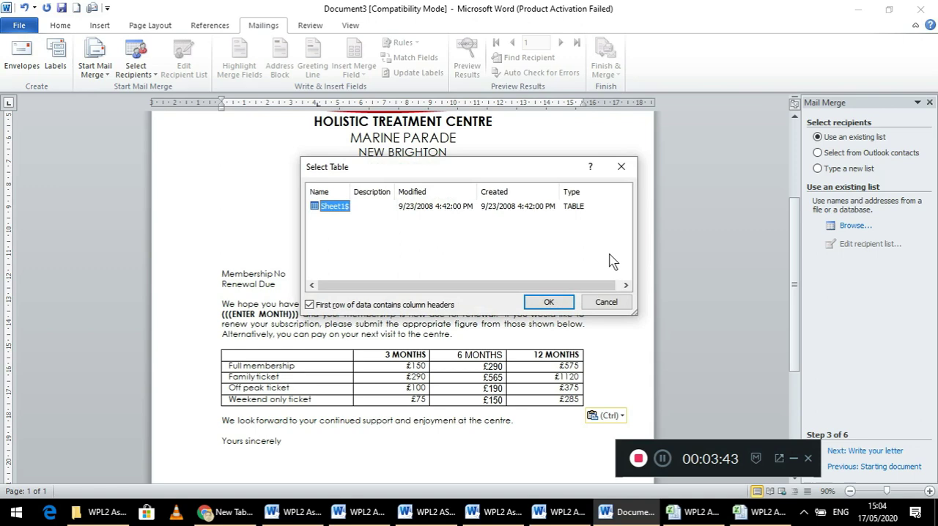
left_click(548, 301)
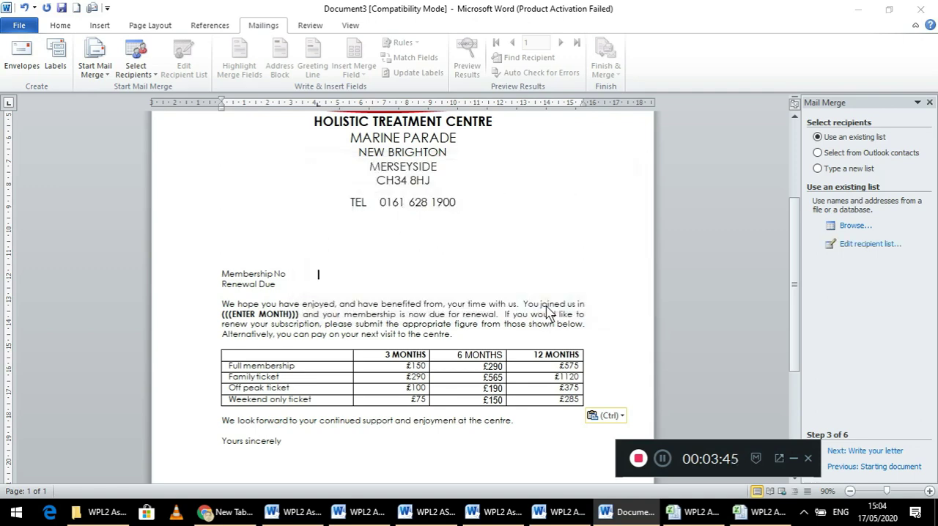
Filter recipients on RENEWAL equal to August, leaving Cross, Usher, Taylor and Shenton.
left_click(870, 243)
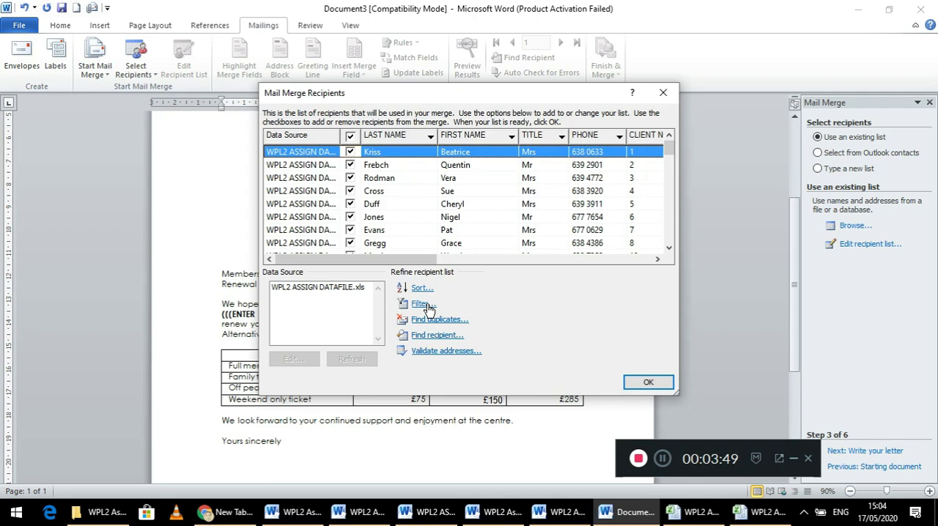
left_click(423, 303)
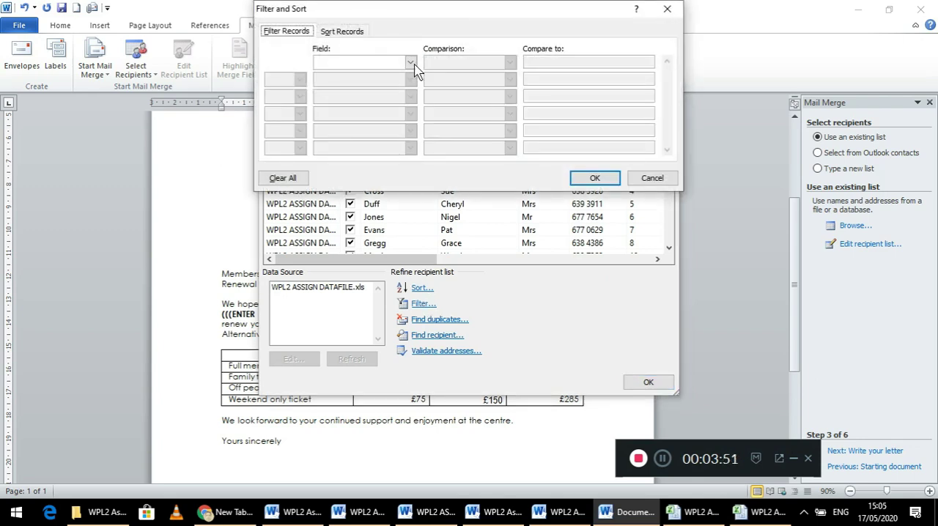
left_click(409, 62)
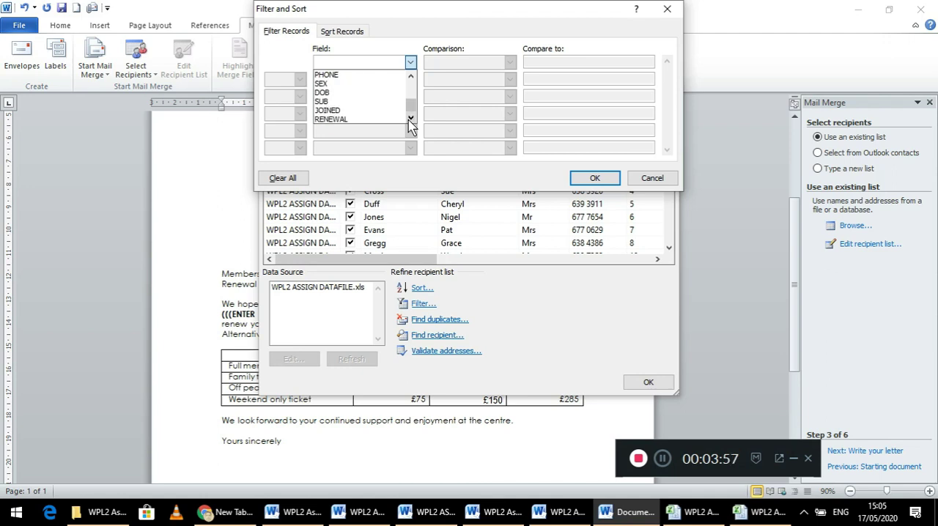
left_click(331, 118)
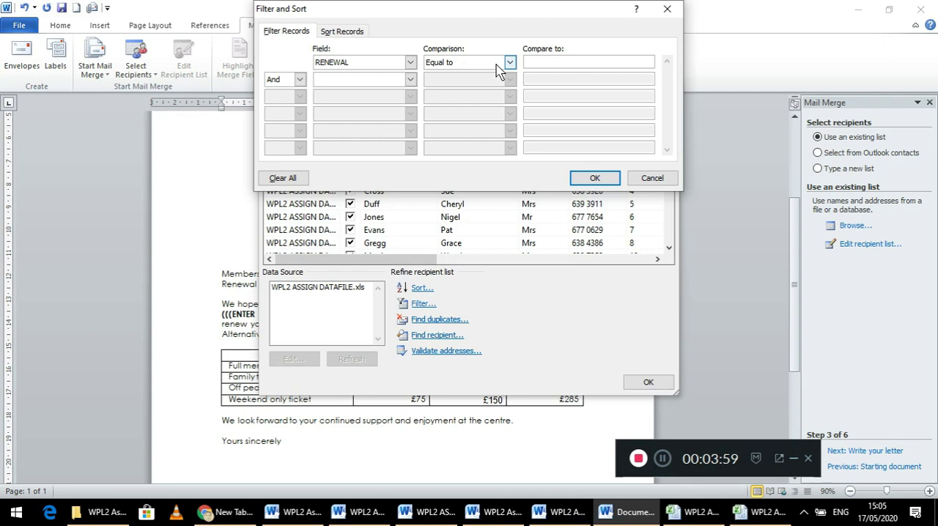
left_click(589, 62)
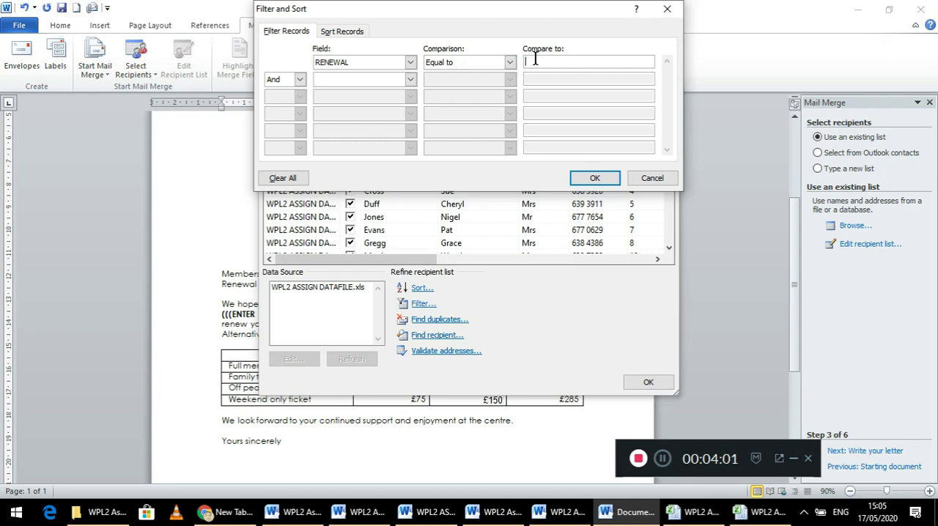
type("August")
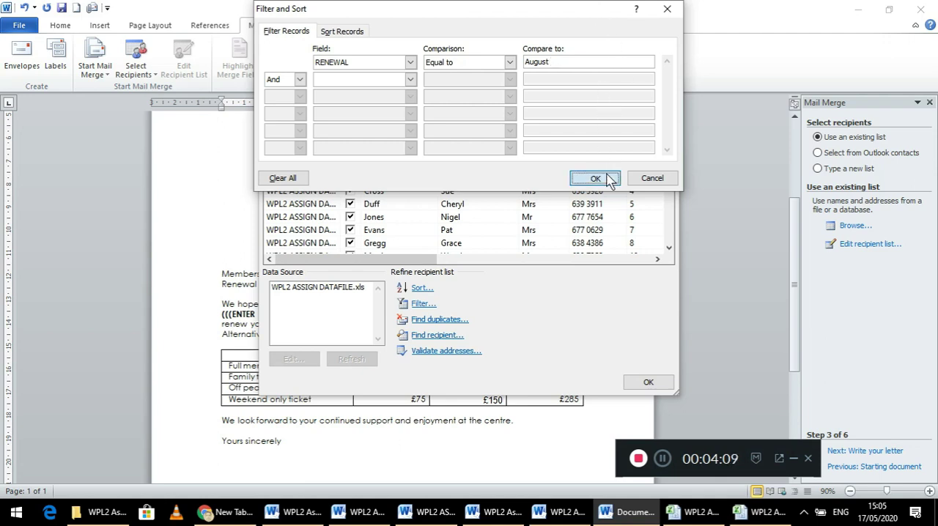
left_click(595, 178)
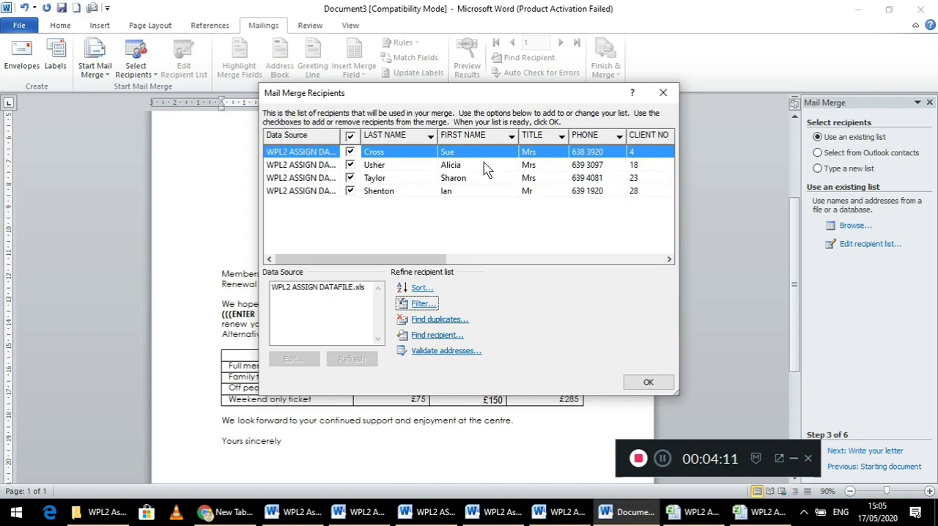
mouse_move(464, 215)
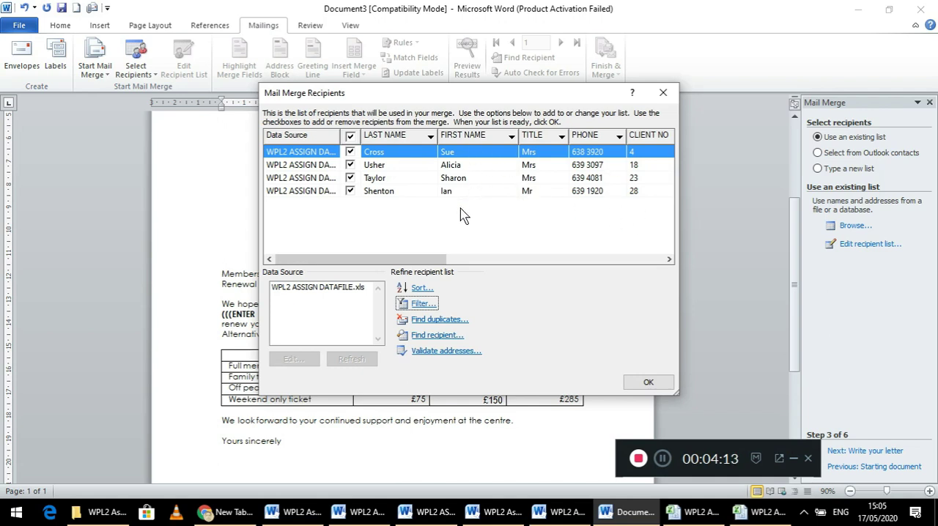
mouse_move(476, 224)
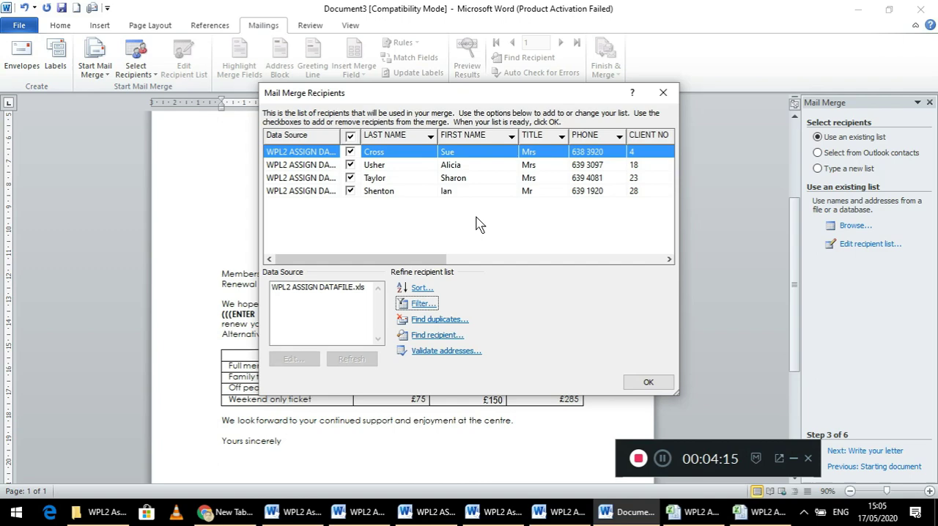
scroll("right", 3)
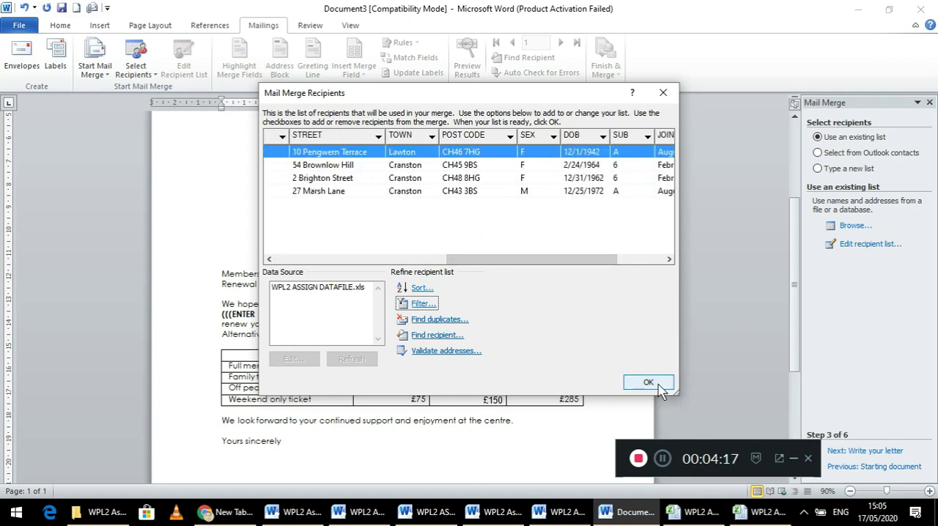
Accept the four August recipients and insert the CLIENT_NO field after Membership No.
left_click(648, 381)
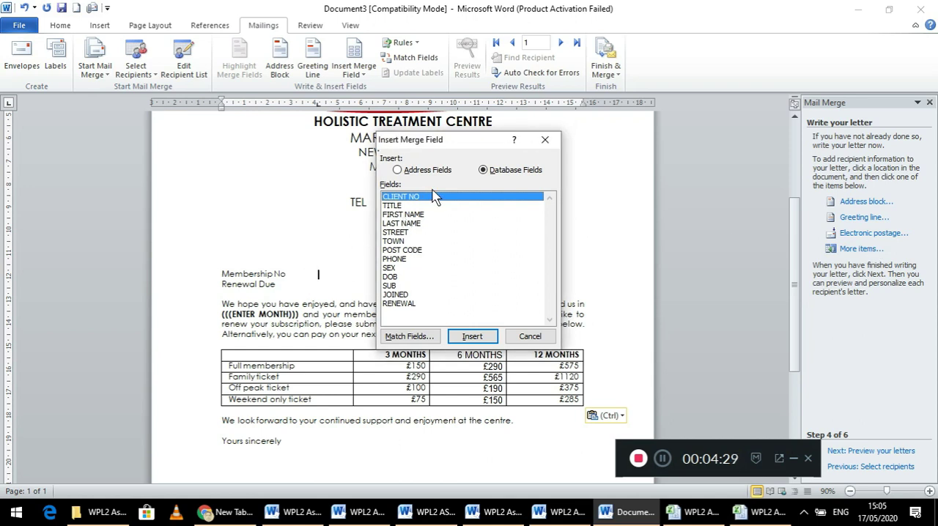
left_click(472, 336)
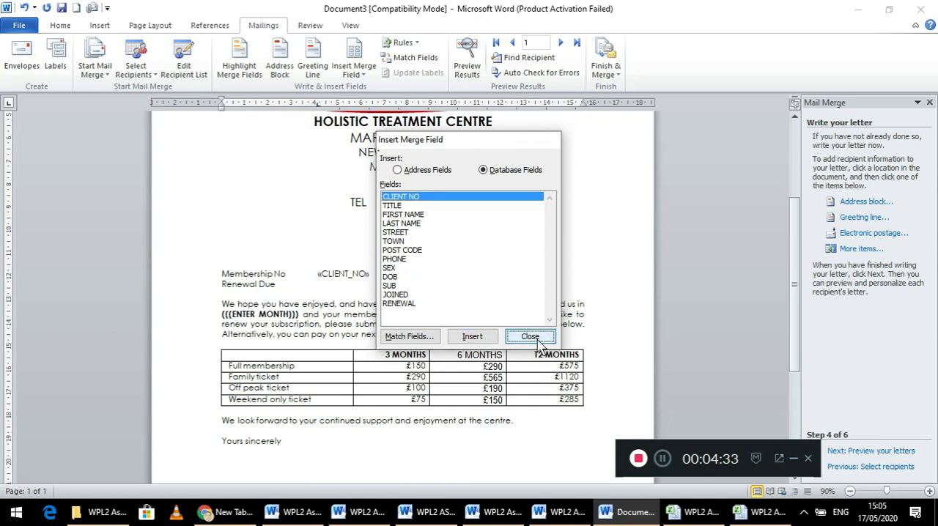
left_click(529, 336)
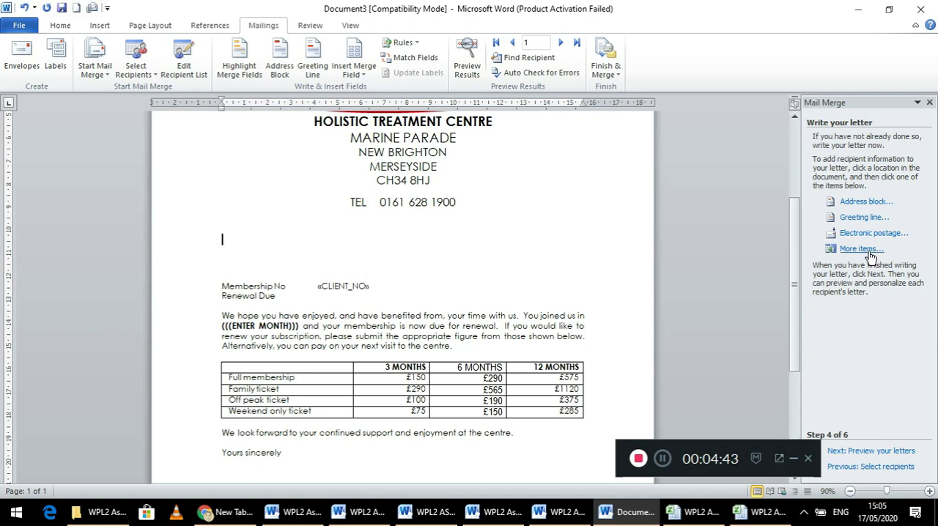
Insert TITLE, FIRST_NAME, STREET, TOWN and POST_CODE merge fields, spaced across three address lines.
left_click(860, 248)
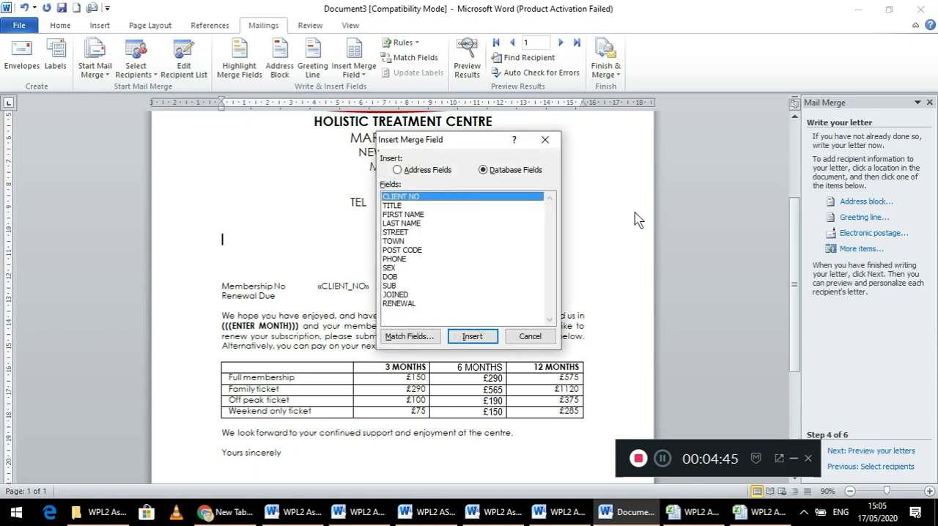
left_click(472, 335)
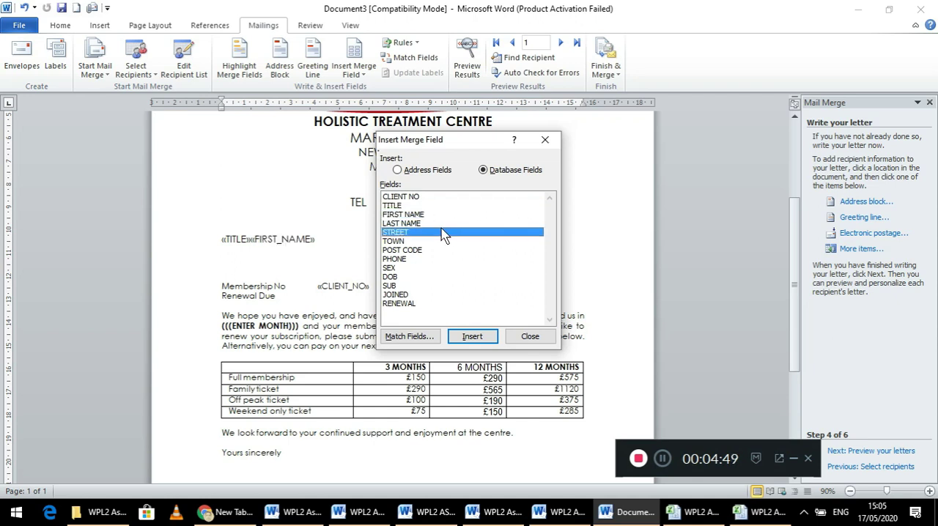
left_click(472, 336)
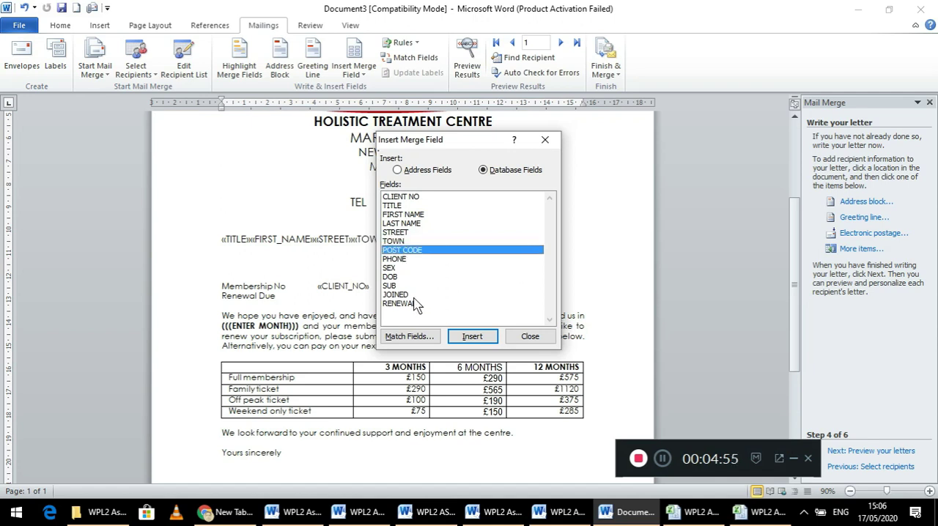
mouse_move(530, 336)
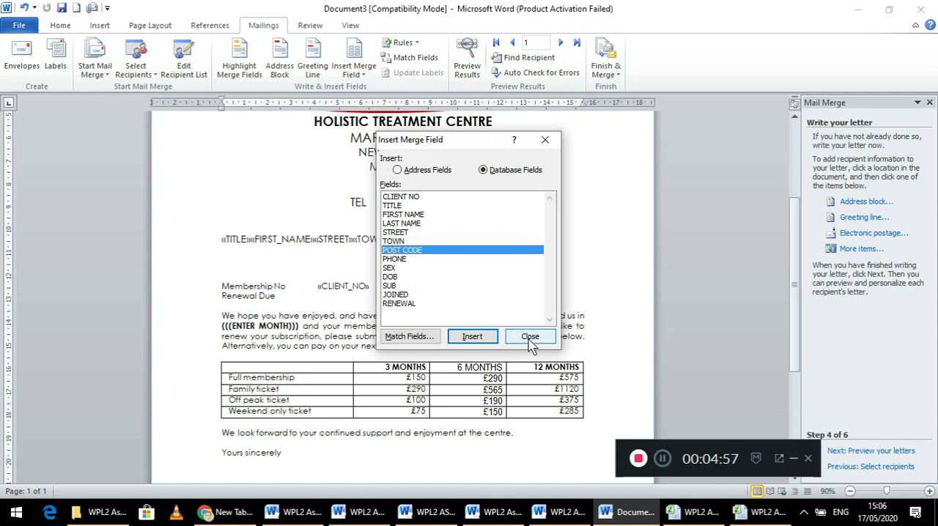
left_click(530, 336)
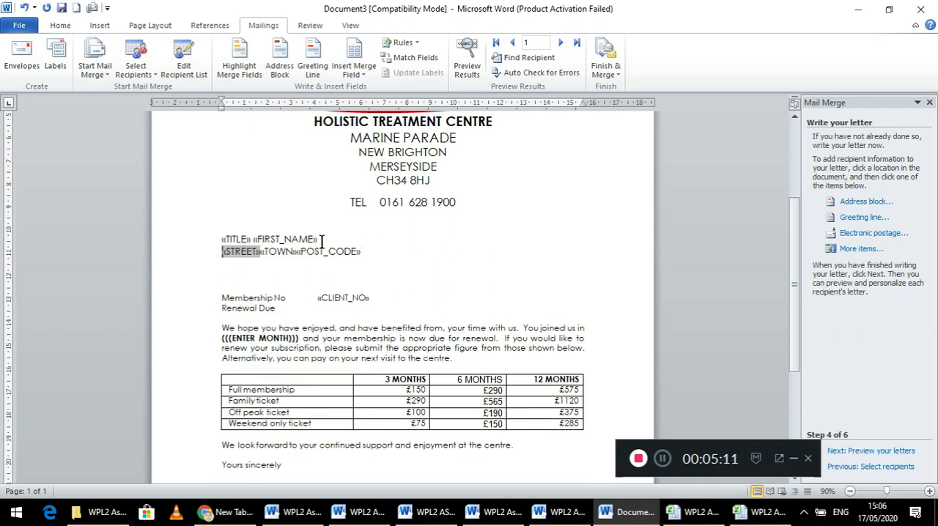
left_click(260, 251)
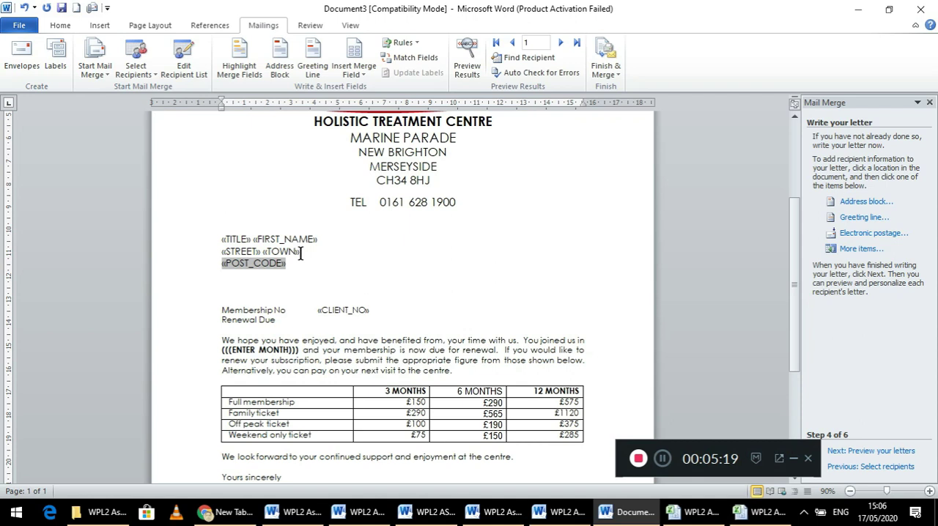
mouse_move(387, 296)
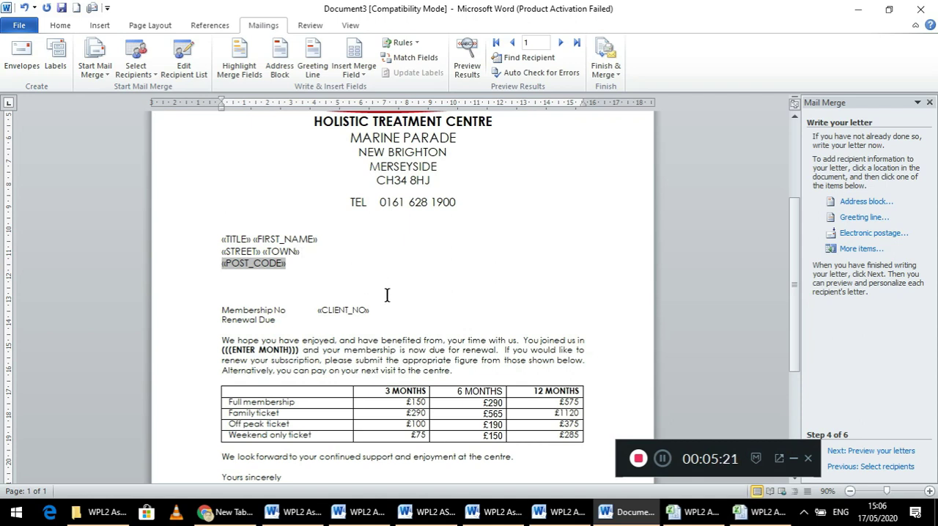
mouse_move(525, 359)
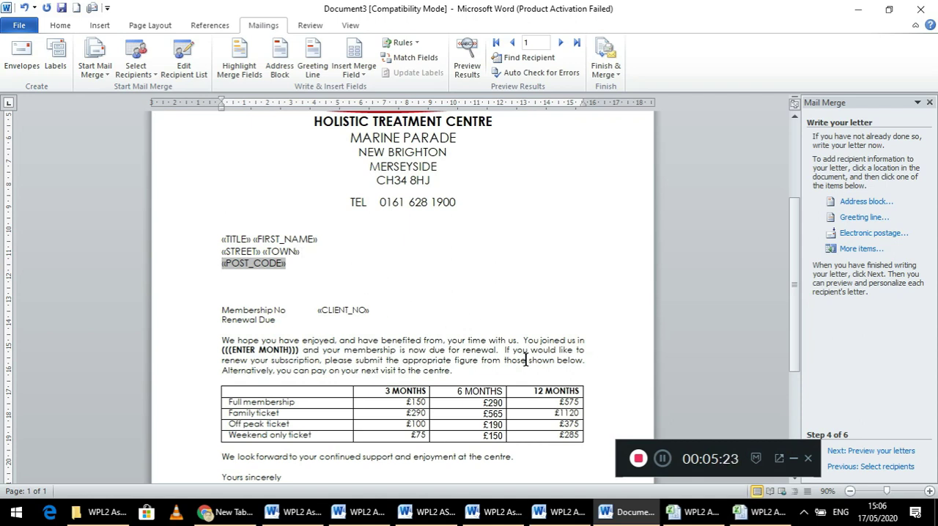
mouse_move(385, 310)
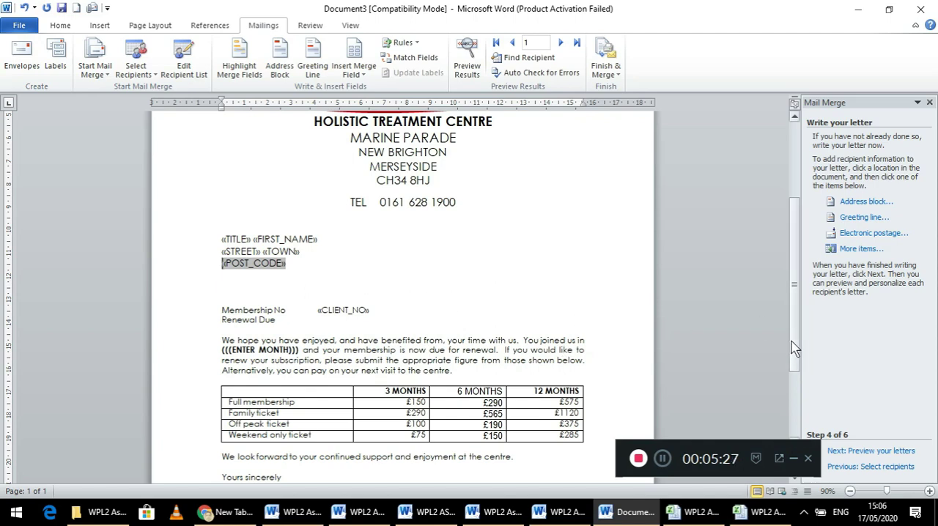
scroll("down", 3)
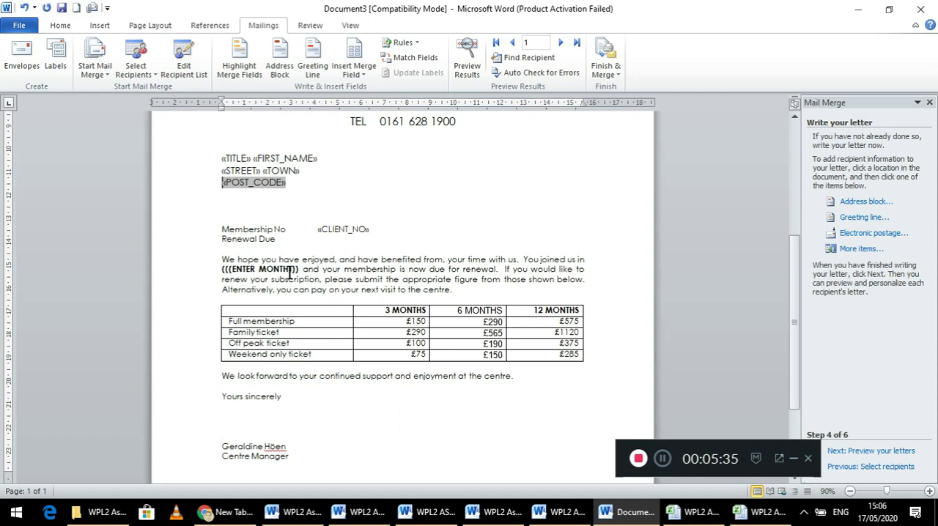
Put the JOINED merge field where the ENTER MONTH placeholder sat in the first paragraph.
left_click(280, 269)
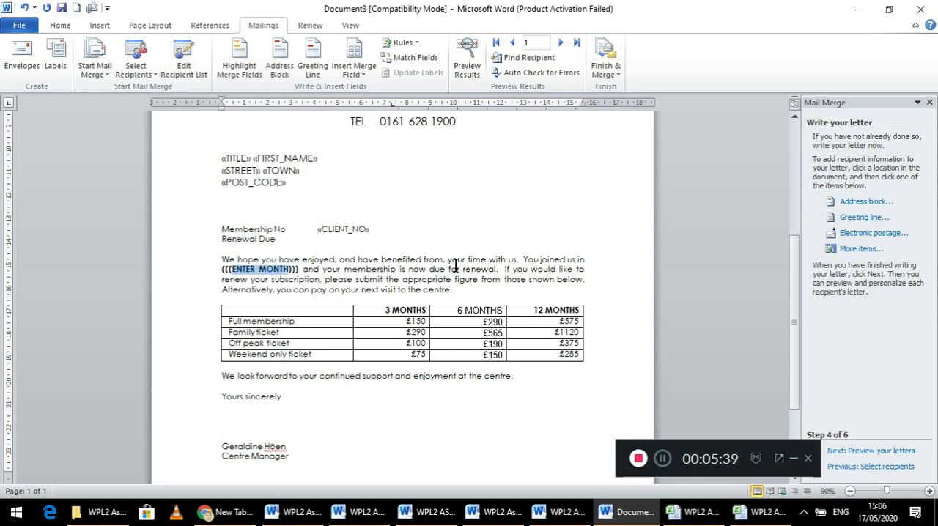
left_click(354, 57)
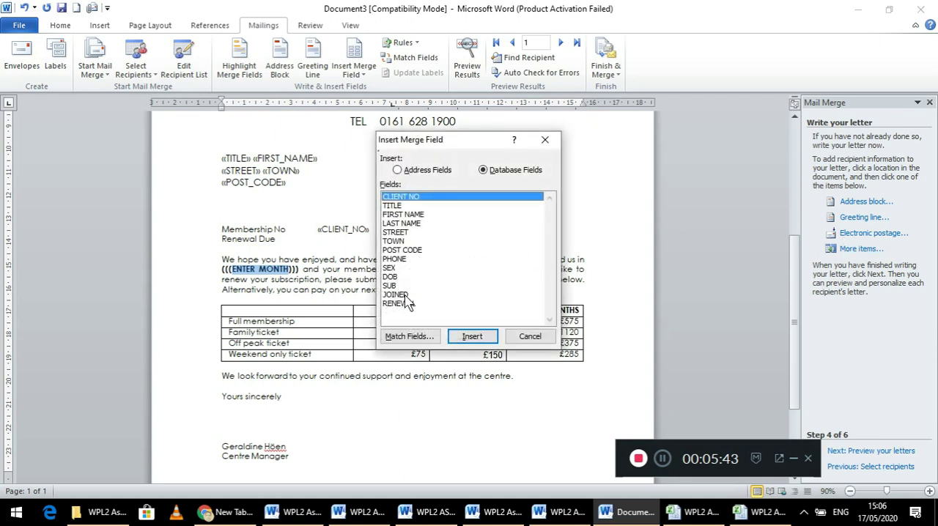
left_click(395, 293)
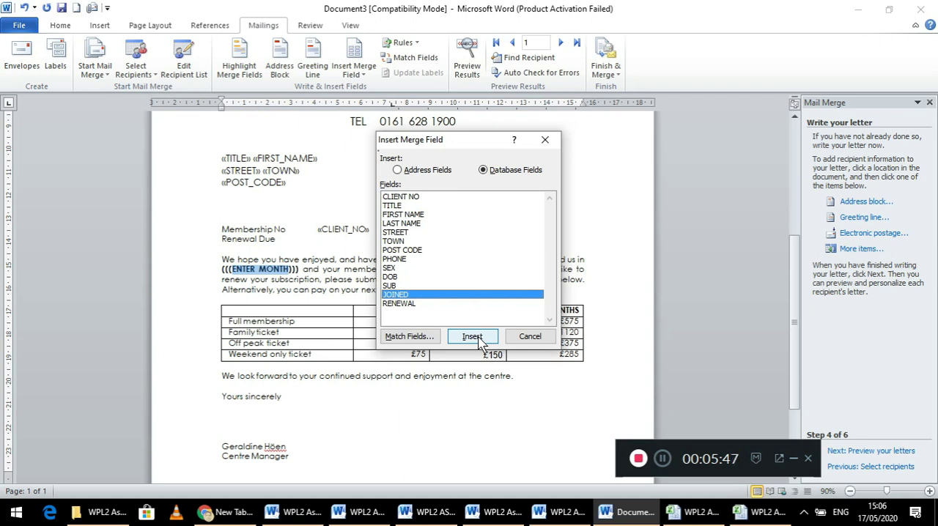
left_click(472, 337)
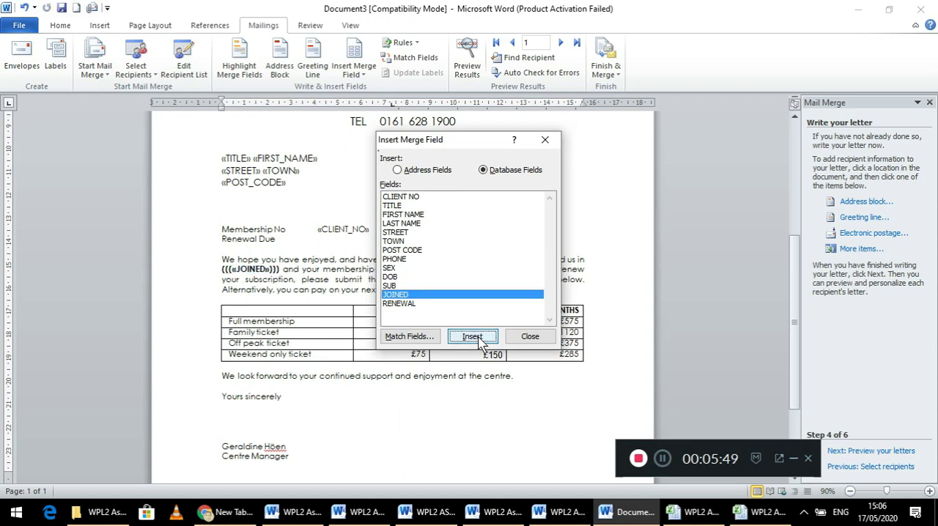
left_click(472, 336)
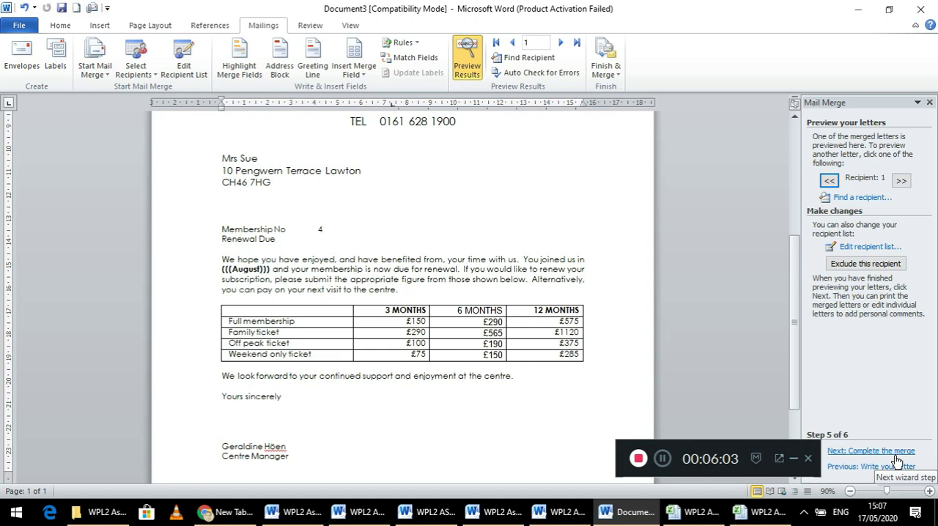
mouse_move(640, 245)
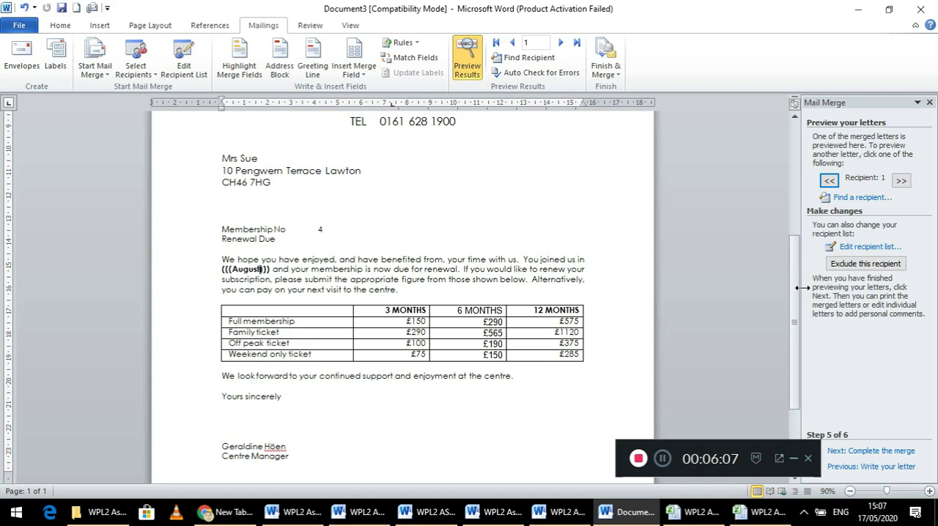
right_click(795, 288)
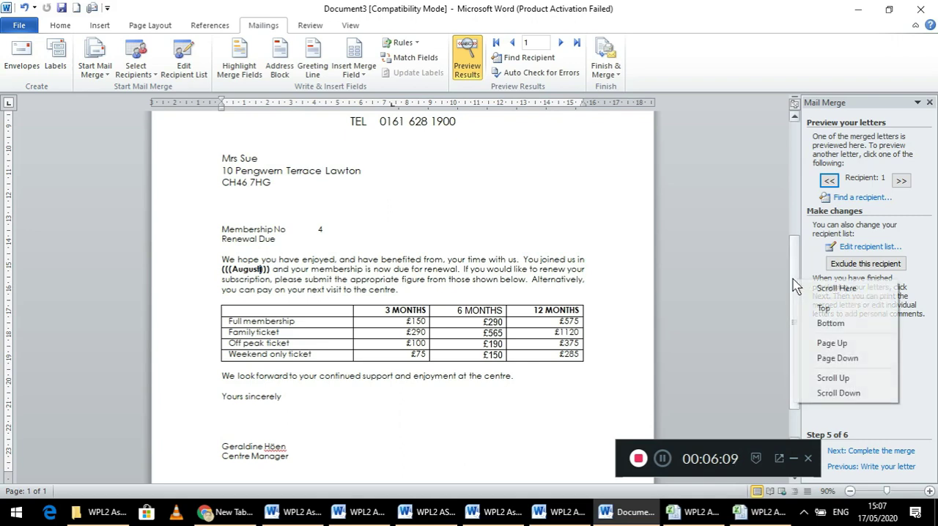
left_click(830, 323)
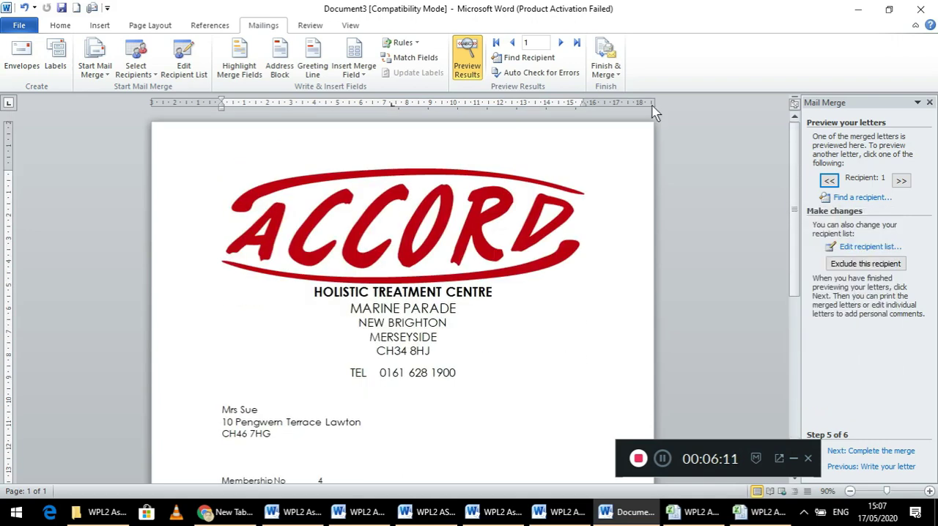
right_click(467, 57)
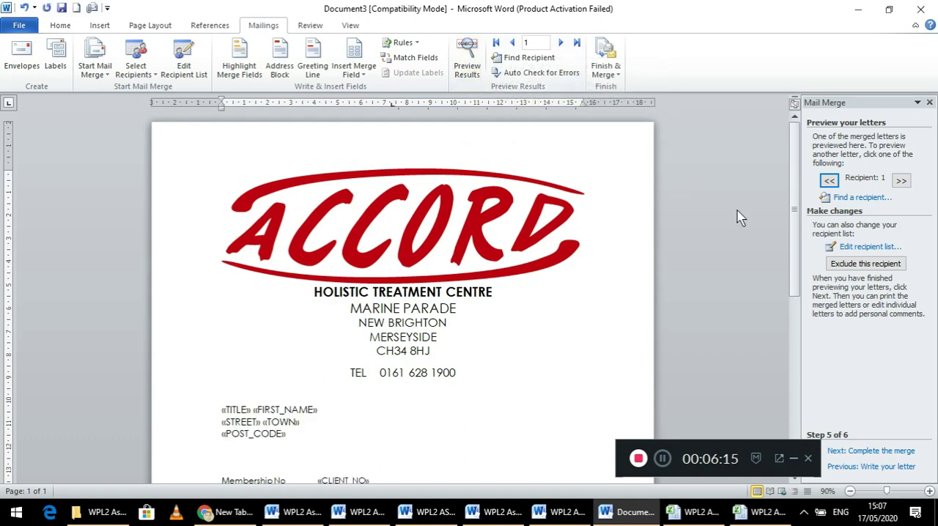
scroll("down", 3)
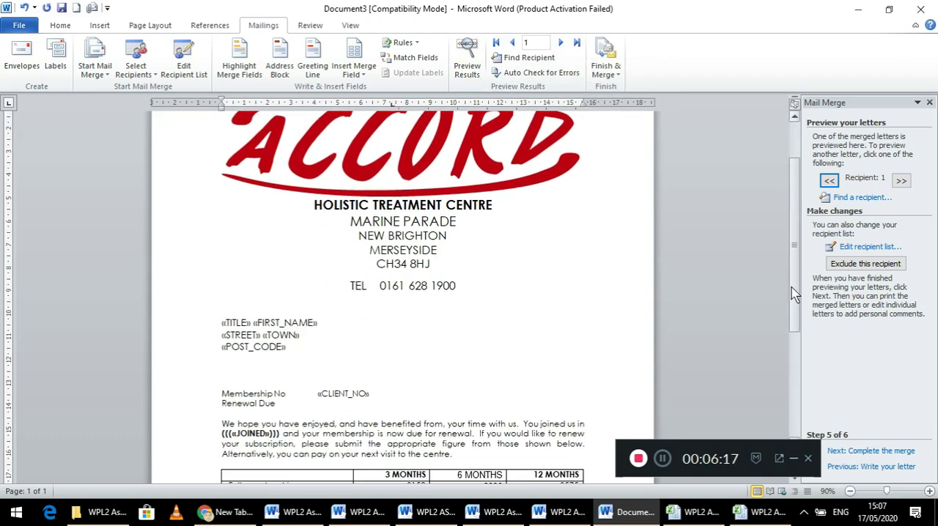
scroll("down", 3)
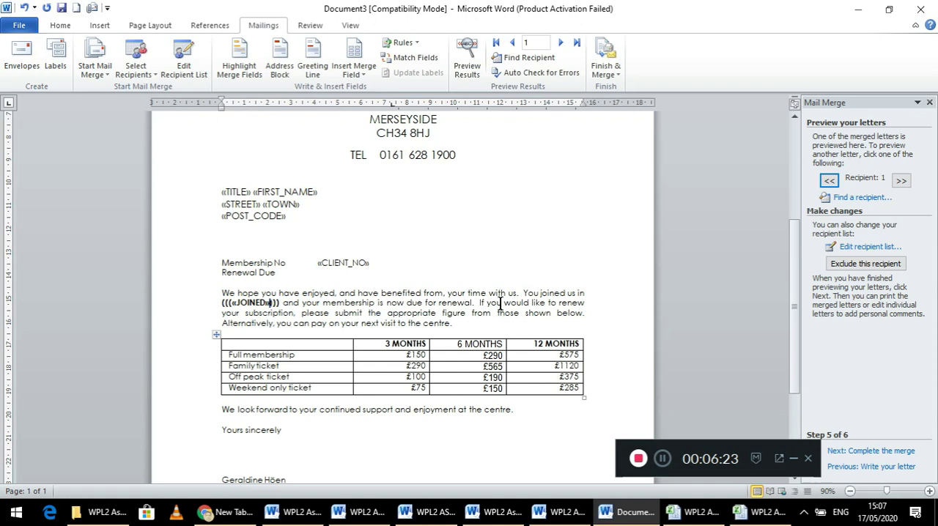
mouse_move(700, 414)
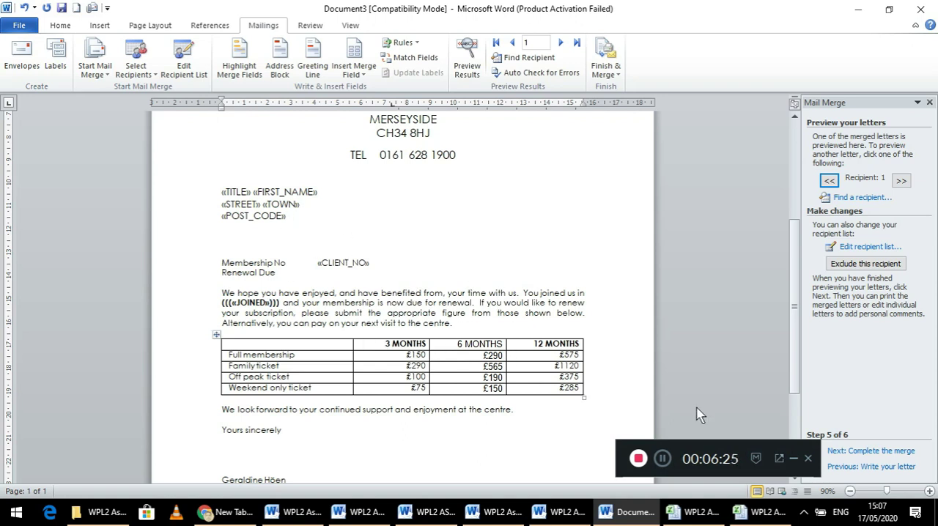
scroll("down", 3)
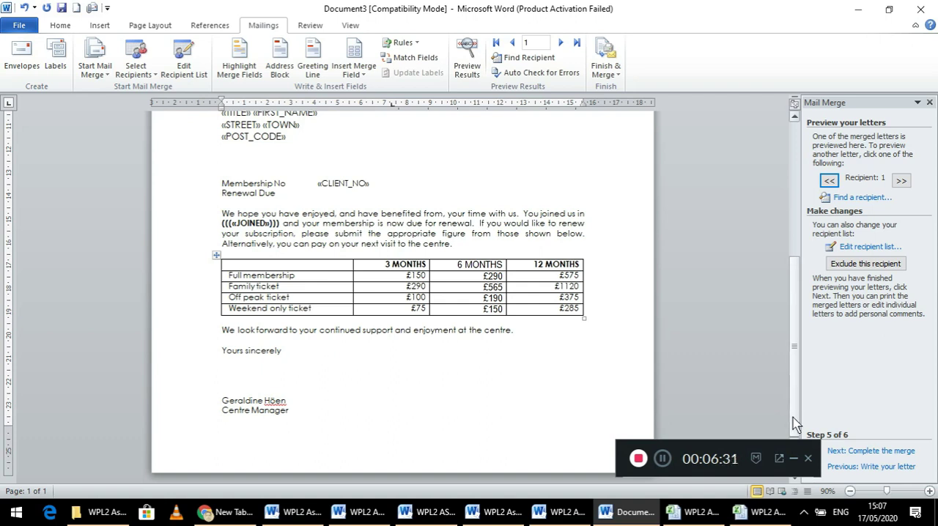
scroll("up", 3)
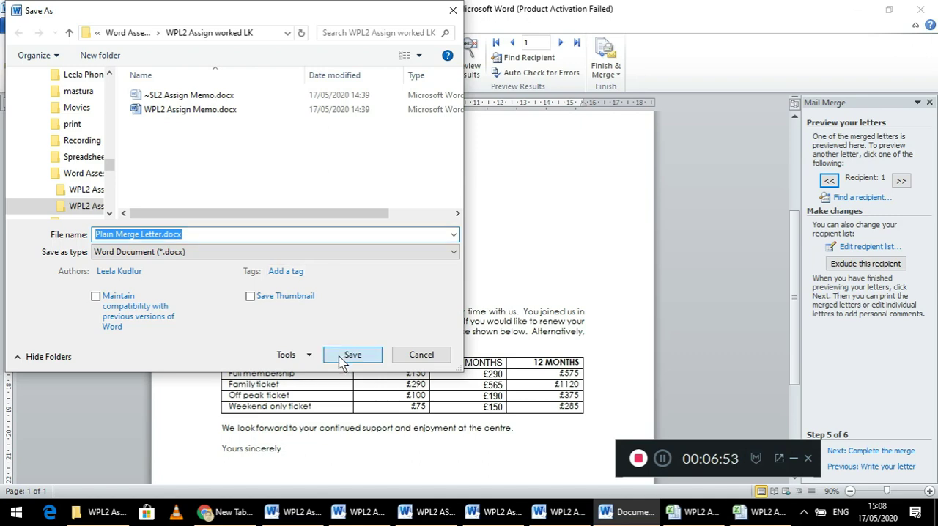
Save the letter as Plain Merge Letter.docx and switch to the WPL2 ASSIGN 1-V2 document.
left_click(352, 354)
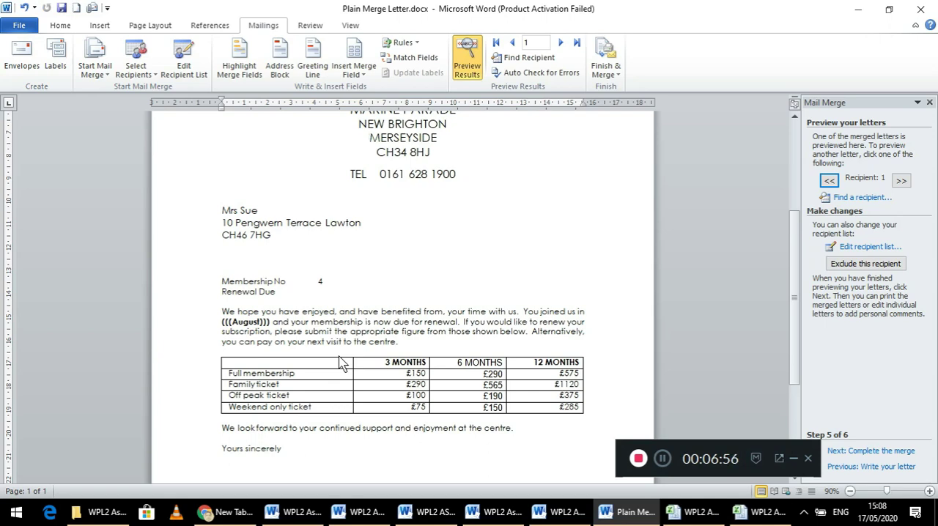
mouse_move(455, 491)
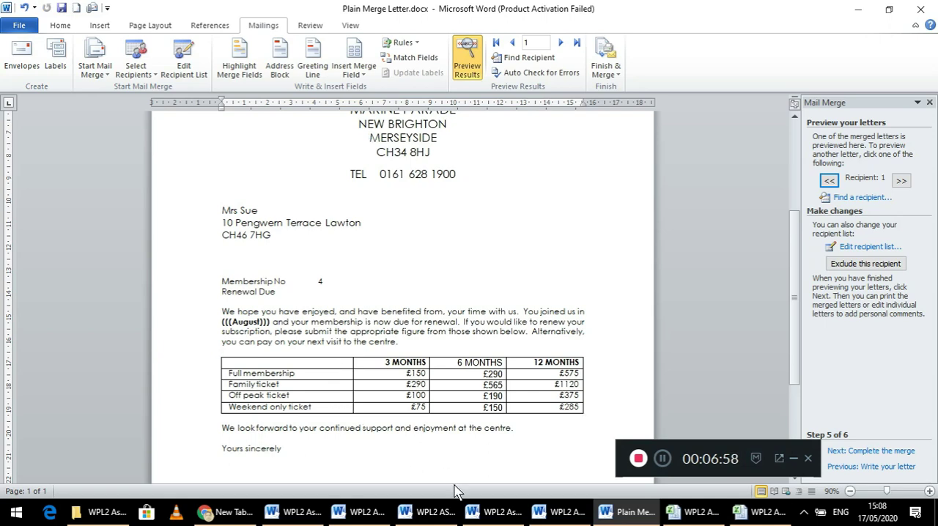
left_click(359, 511)
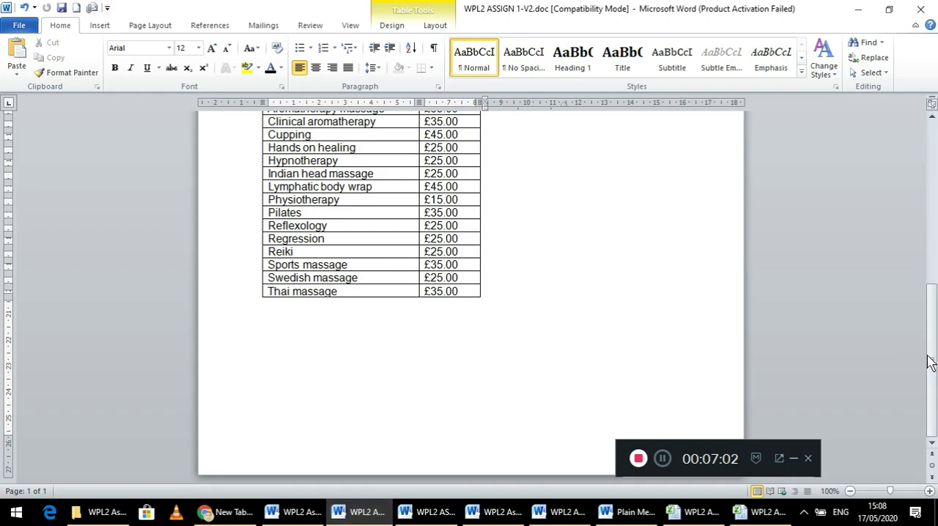
Browse WPL2 ASSIGN 2-V2, Assign Memo and ASSIGN 3, then return to Plain Merge Letter.docx.
scroll("up", 3)
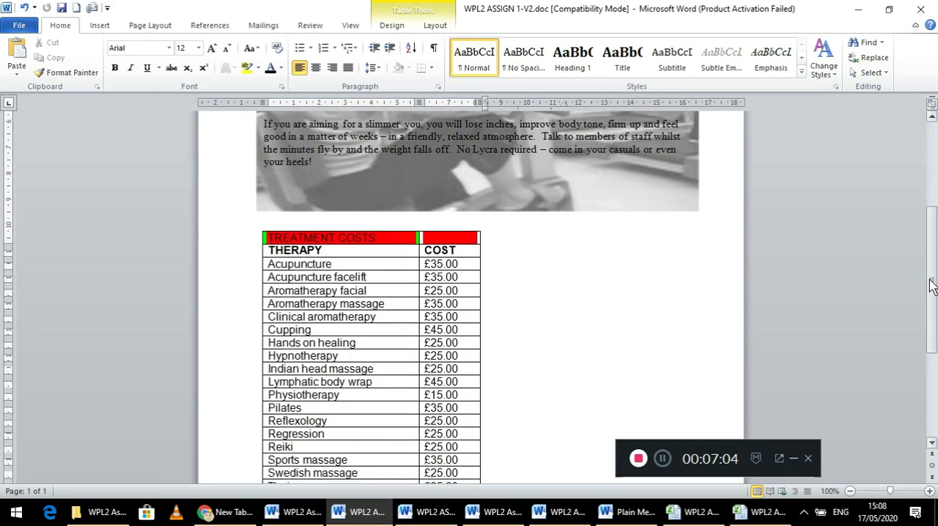
scroll("up", 3)
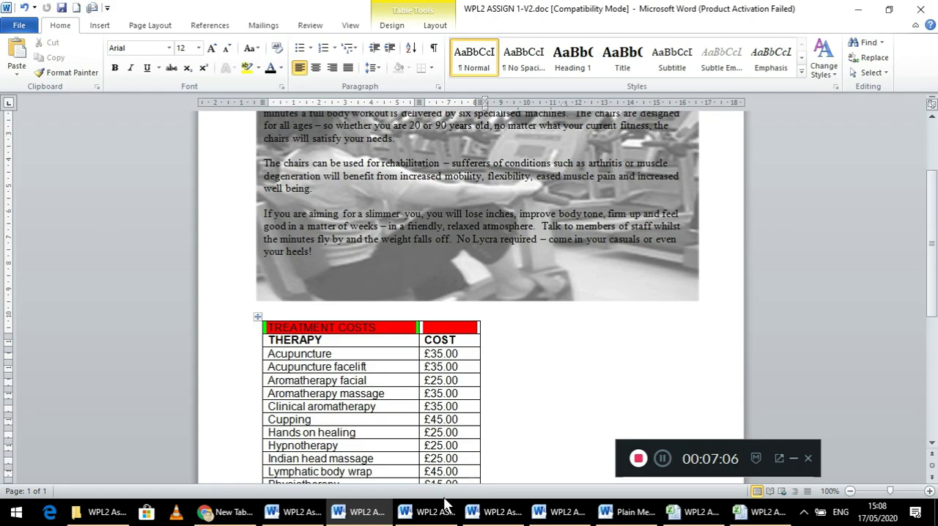
left_click(436, 511)
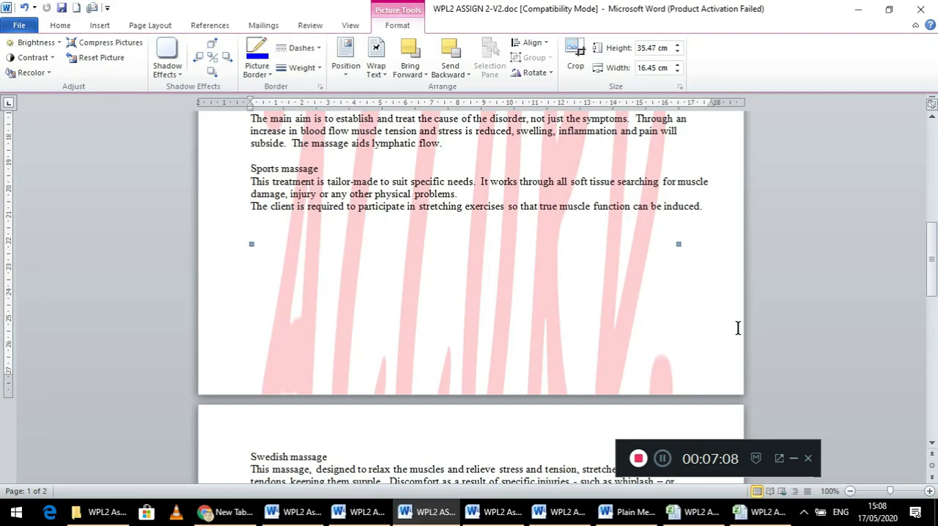
scroll("down", 3)
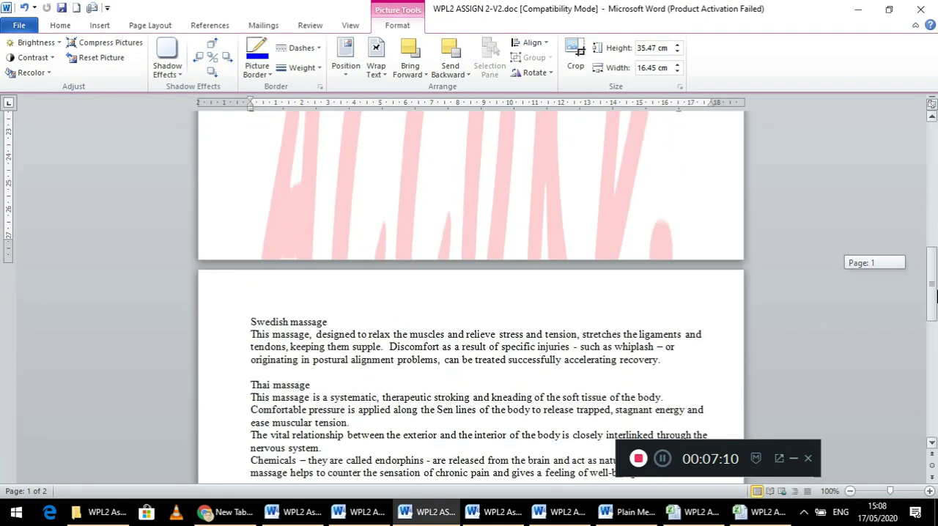
left_click(493, 511)
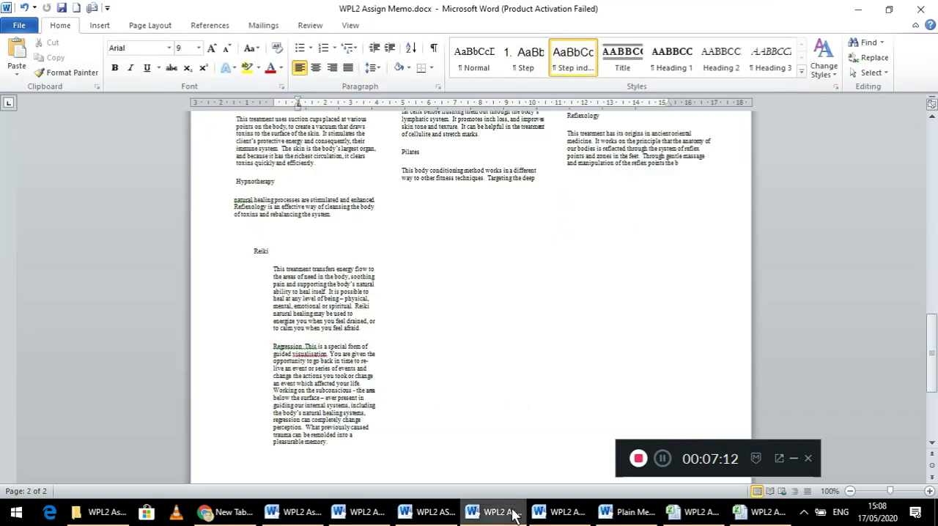
scroll("up", 3)
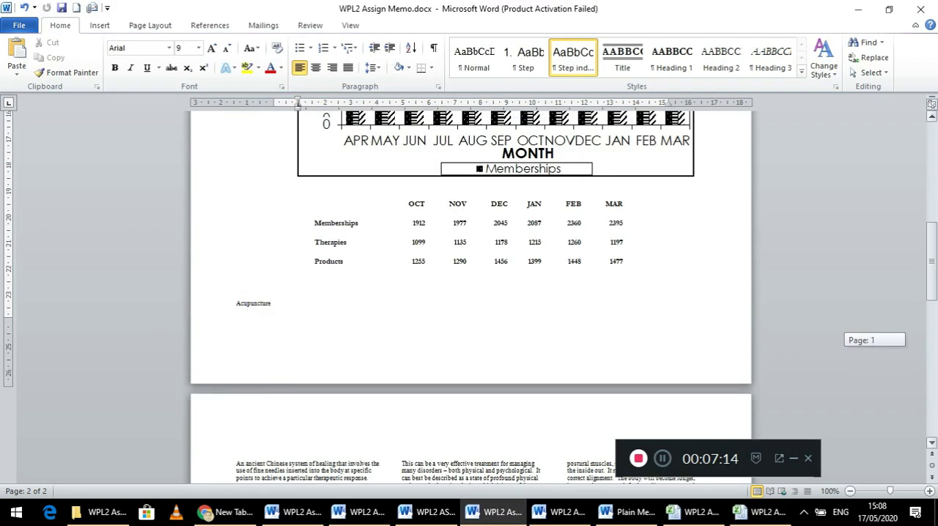
scroll("down", 3)
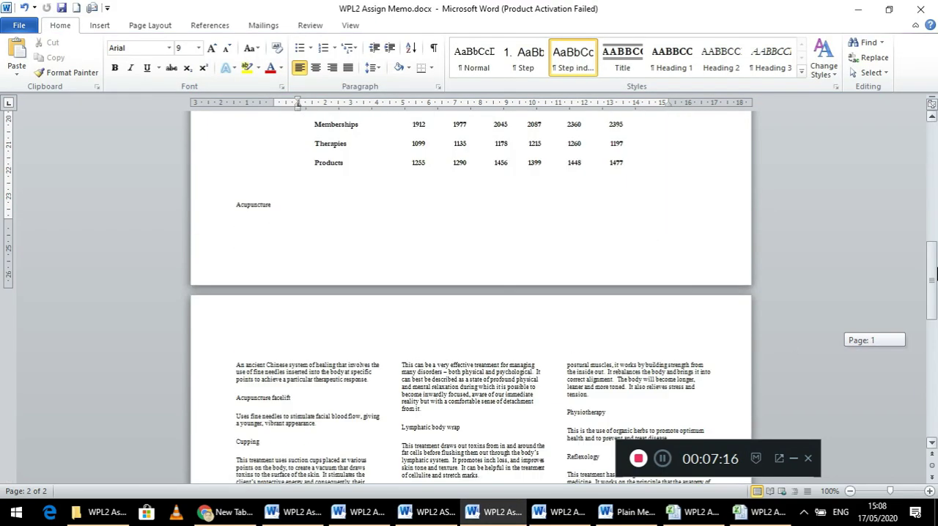
scroll("down", 3)
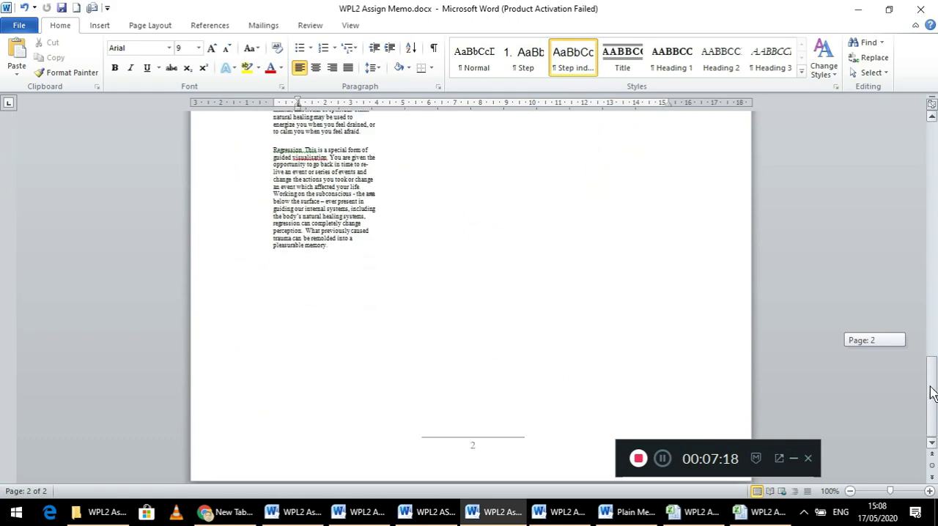
left_click(564, 511)
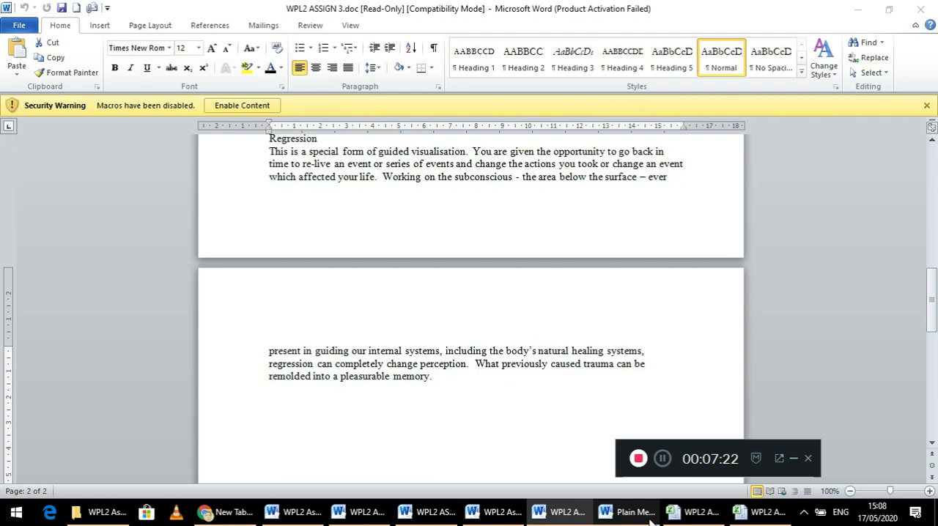
right_click(625, 512)
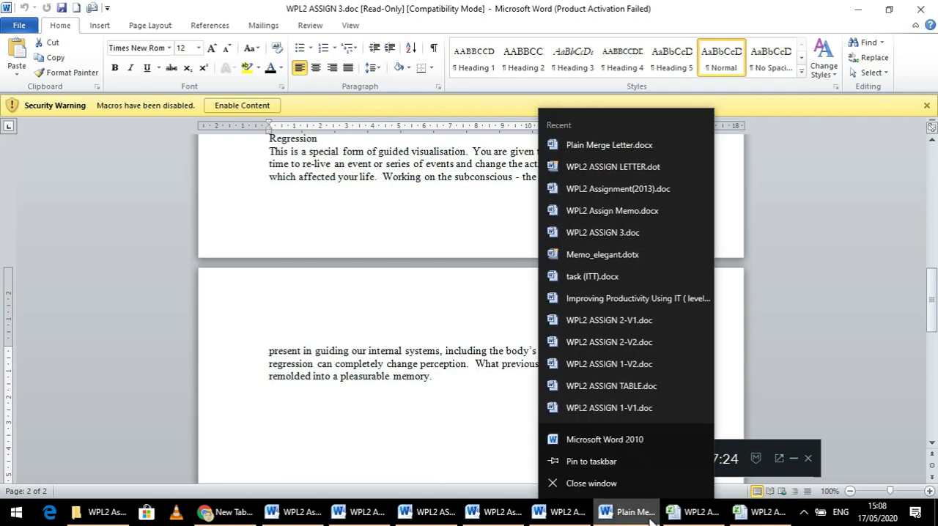
left_click(609, 144)
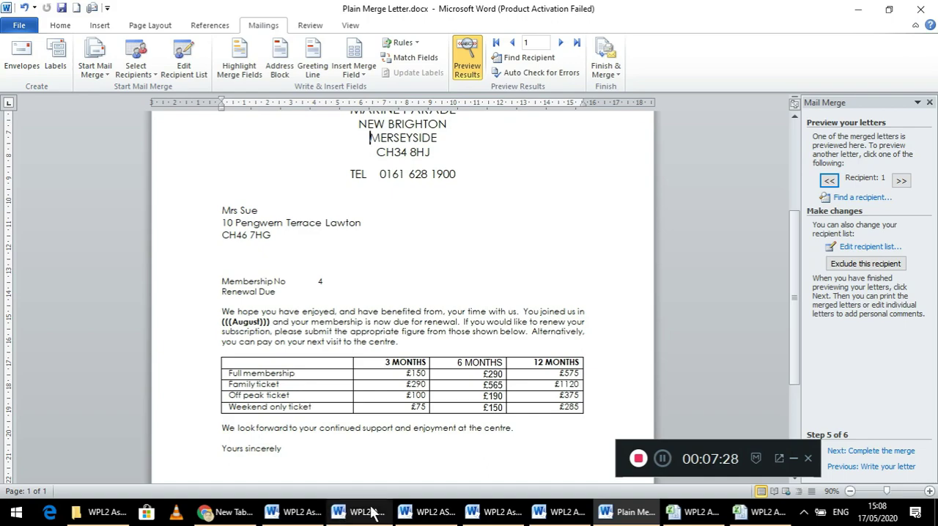
left_click(358, 512)
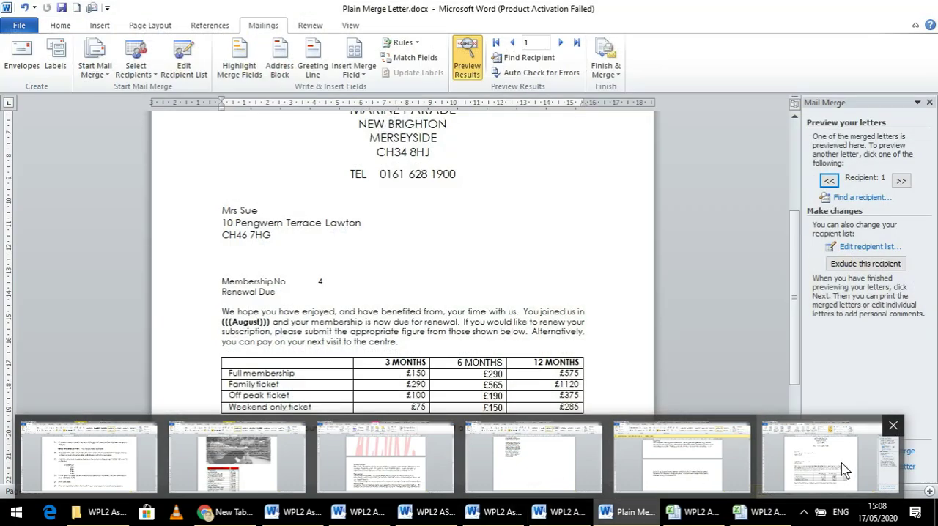
mouse_move(826, 462)
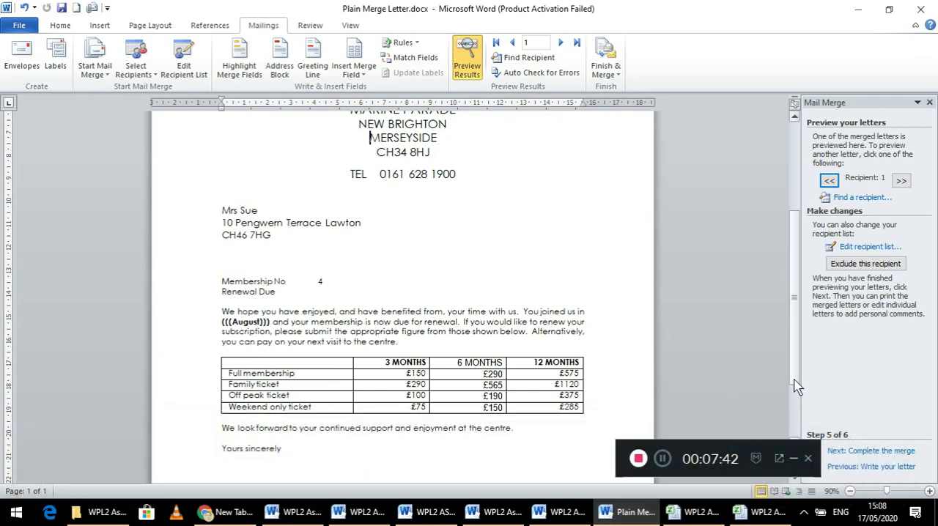
scroll("down", 3)
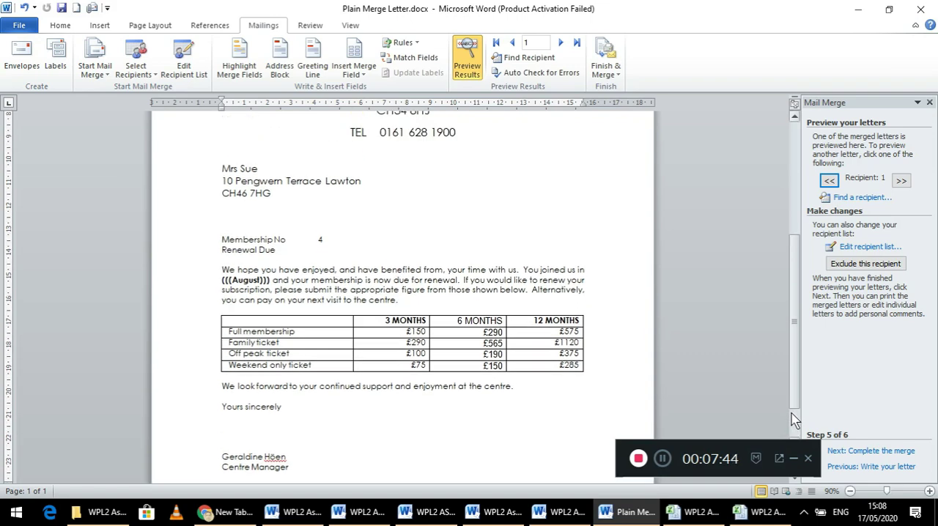
scroll("up", 3)
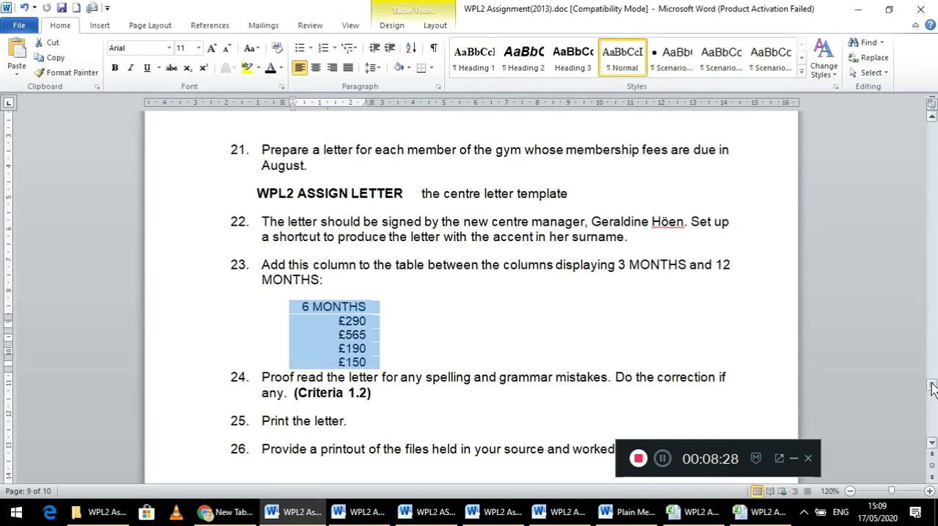
scroll("up", 3)
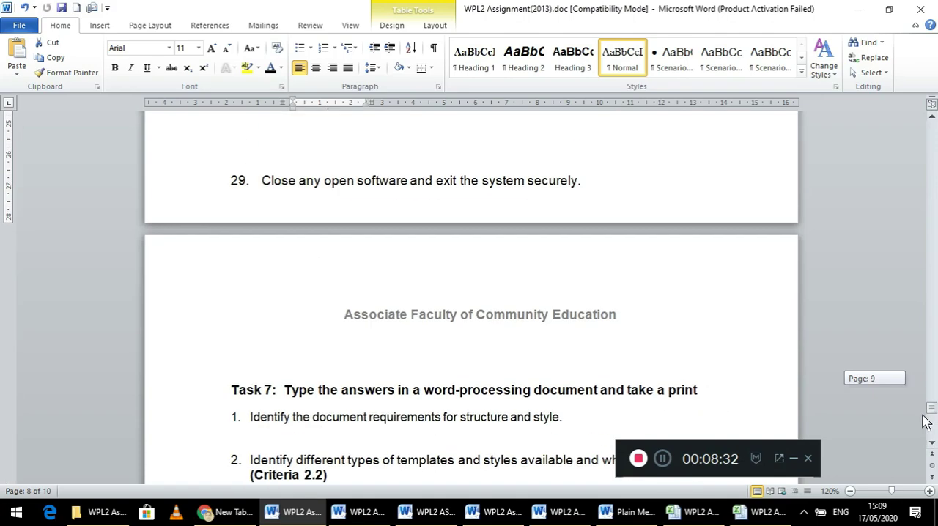
scroll("down", 3)
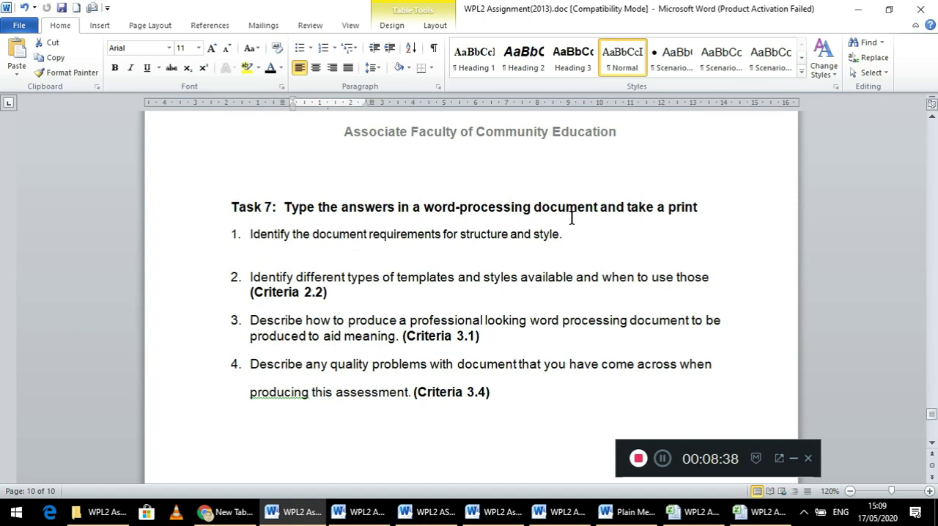
mouse_move(526, 381)
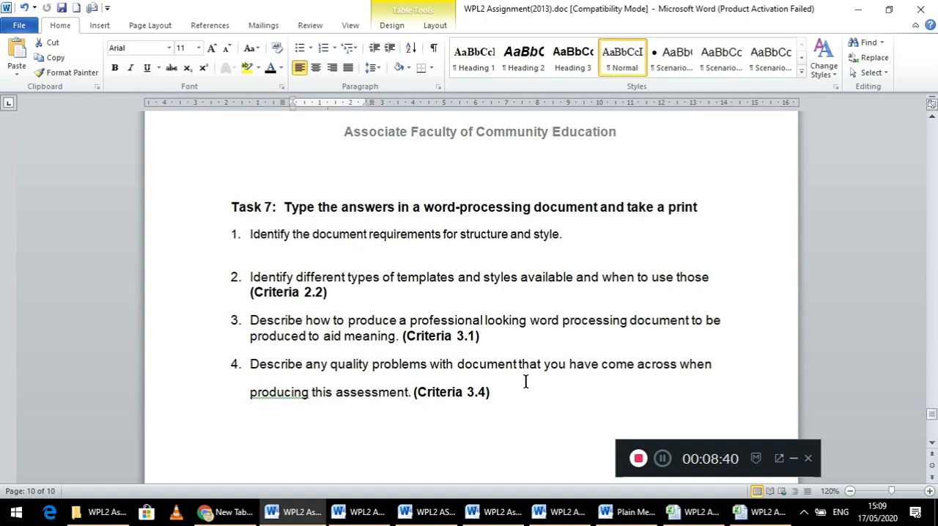
mouse_move(561, 416)
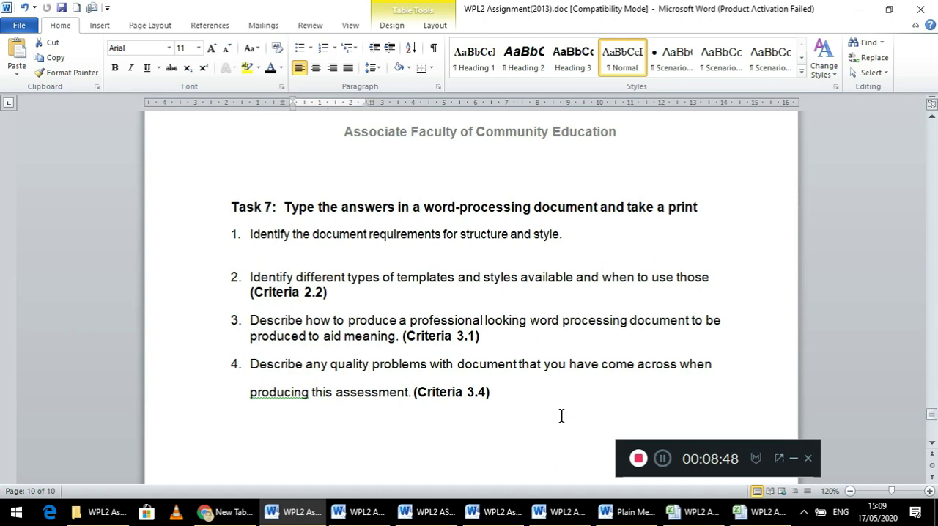
mouse_move(608, 452)
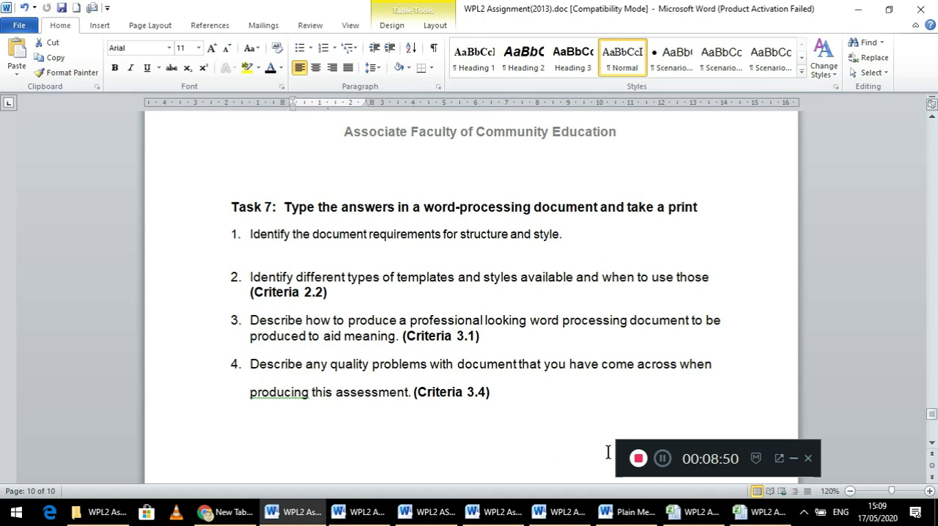